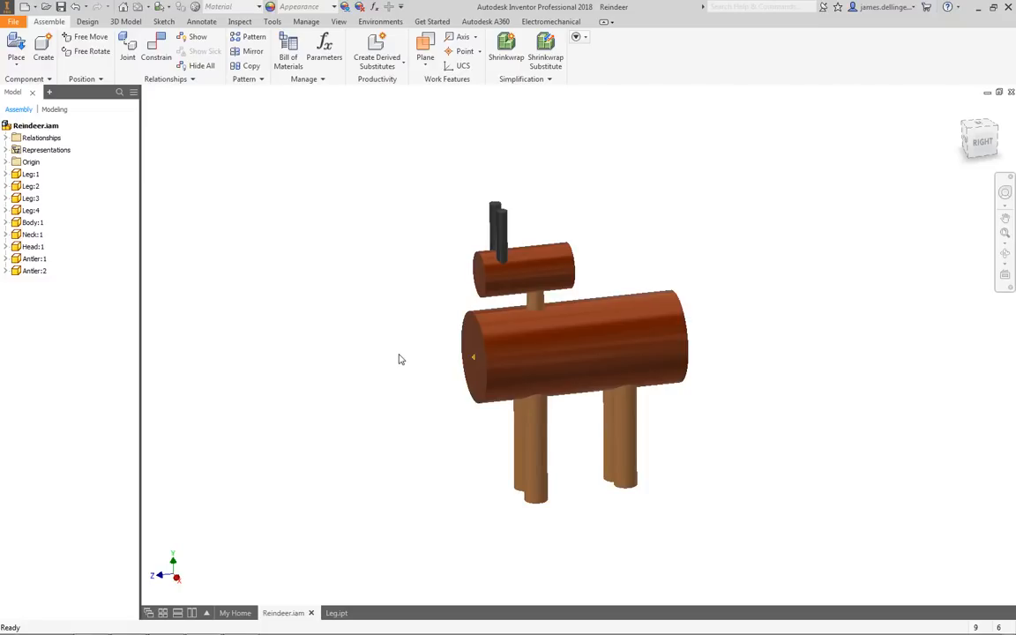
{"action": "mouse_move", "coordinate": [444, 351]}
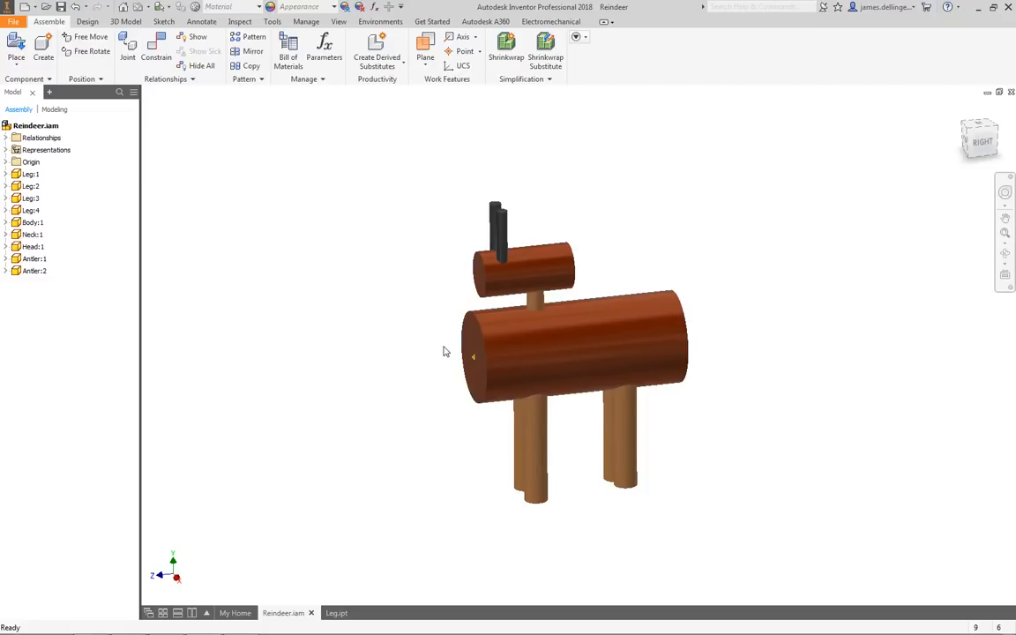
{"action": "mouse_move", "coordinate": [443, 344]}
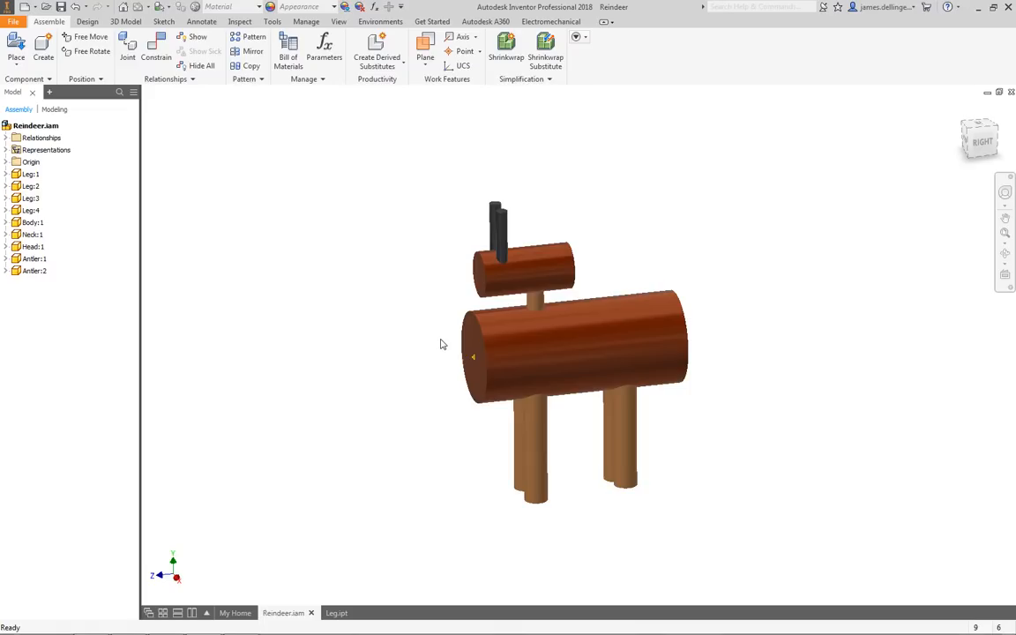
- Orbit the reindeer to inspect it from the side, then return to the default angled view
{"action": "left_click", "coordinate": [473, 343]}
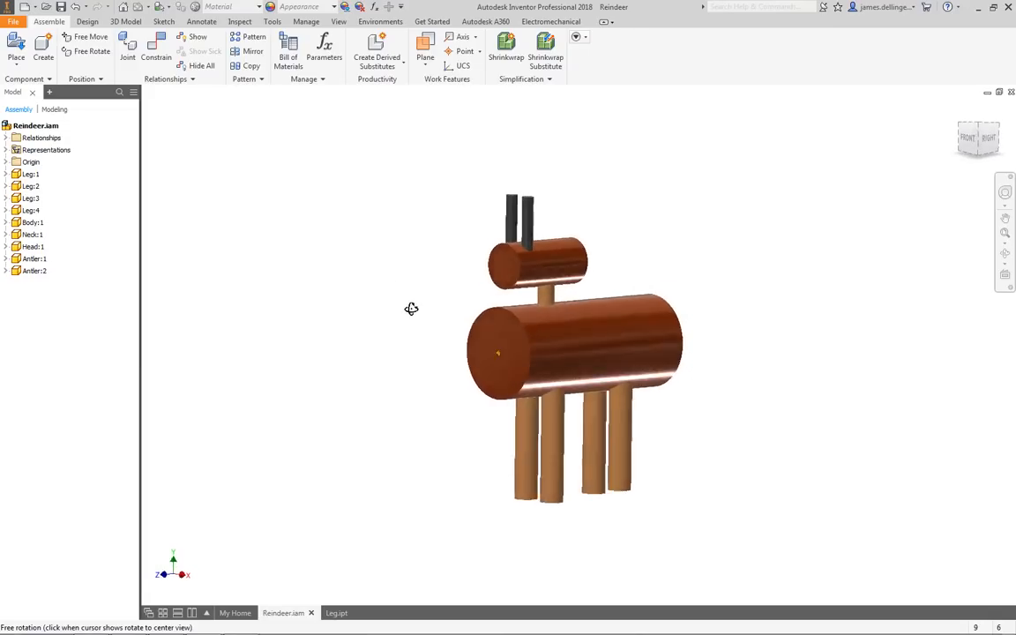
{"action": "left_click_drag", "start_coordinate": [411, 309], "coordinate": [420, 309]}
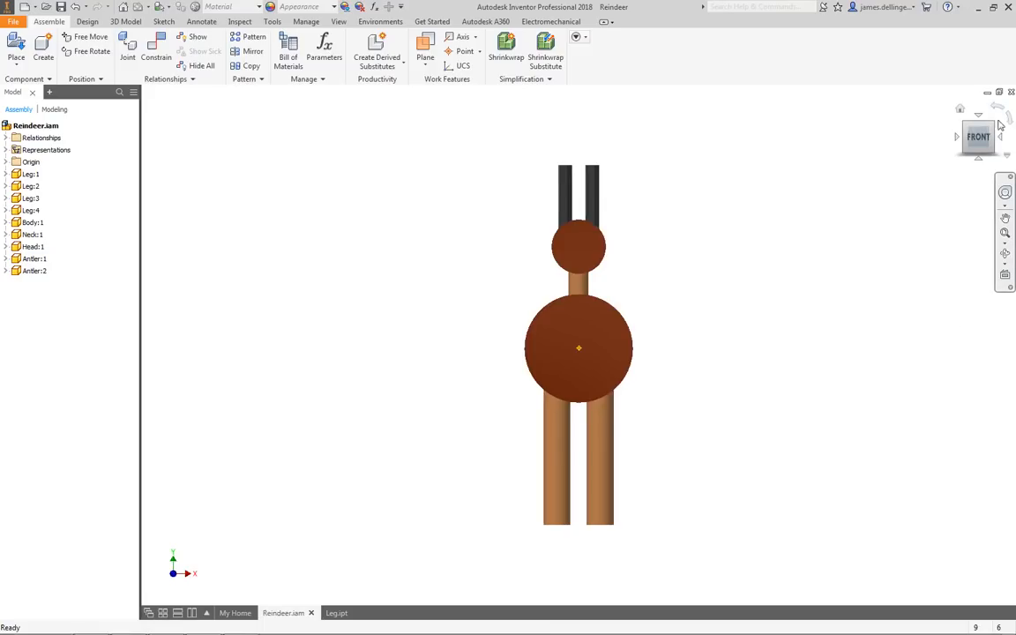
{"action": "mouse_move", "coordinate": [977, 138]}
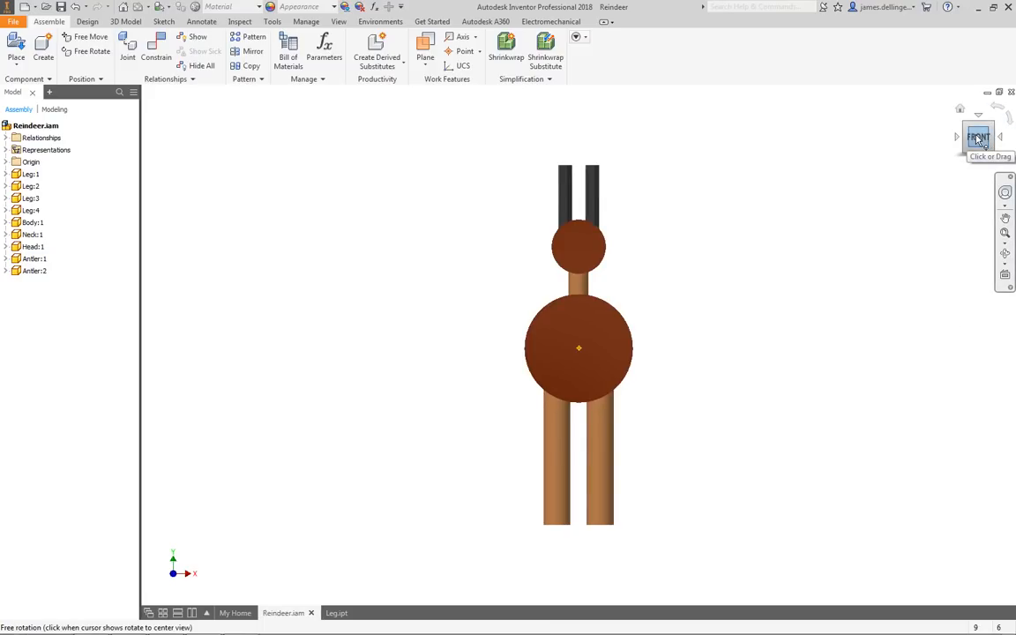
{"action": "mouse_move", "coordinate": [973, 152]}
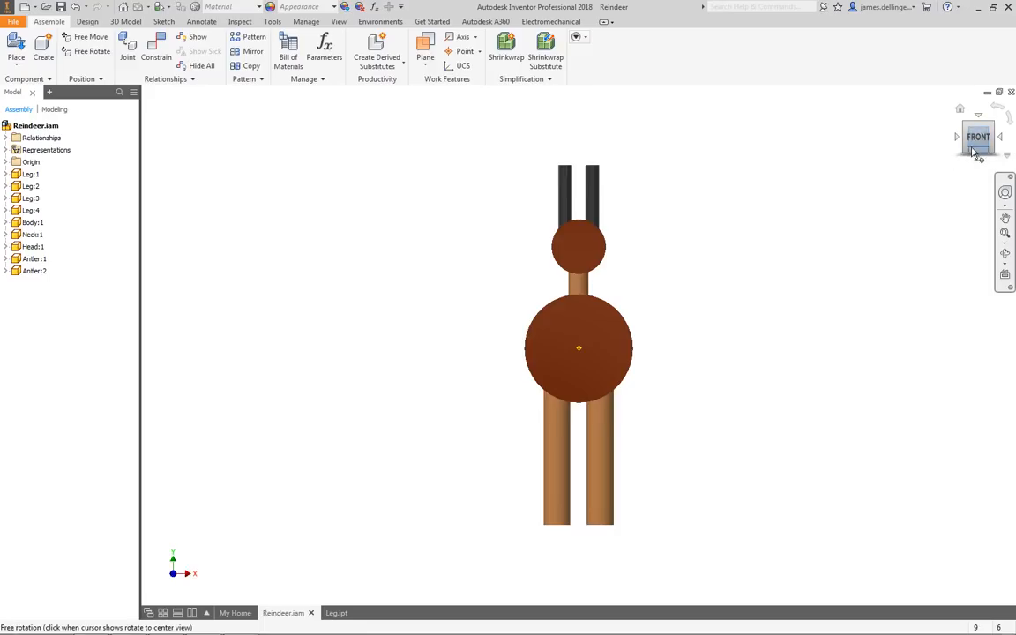
{"action": "mouse_move", "coordinate": [690, 302]}
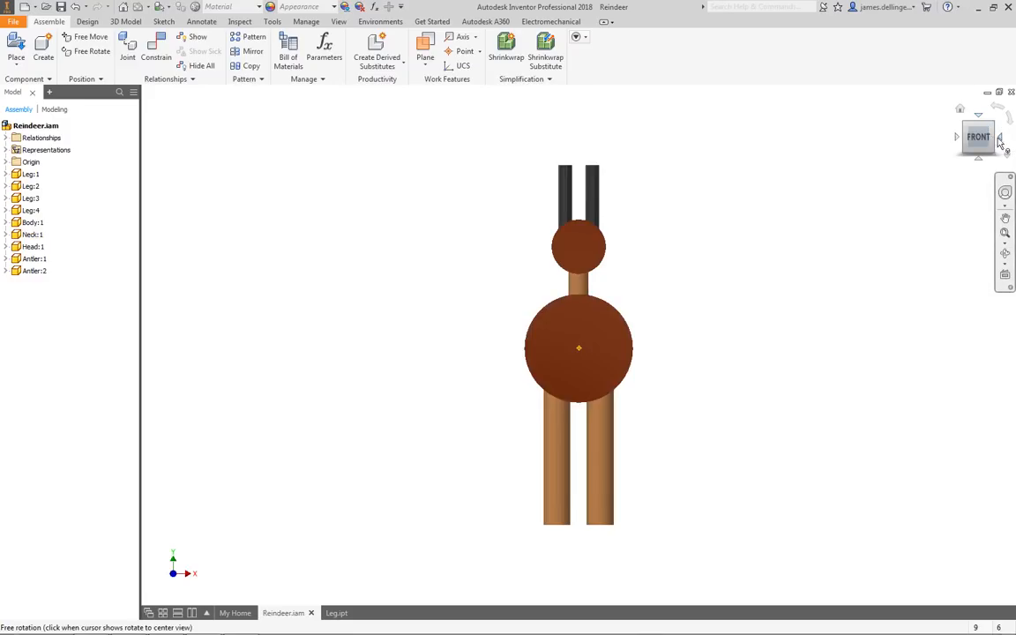
{"action": "left_click", "coordinate": [578, 348]}
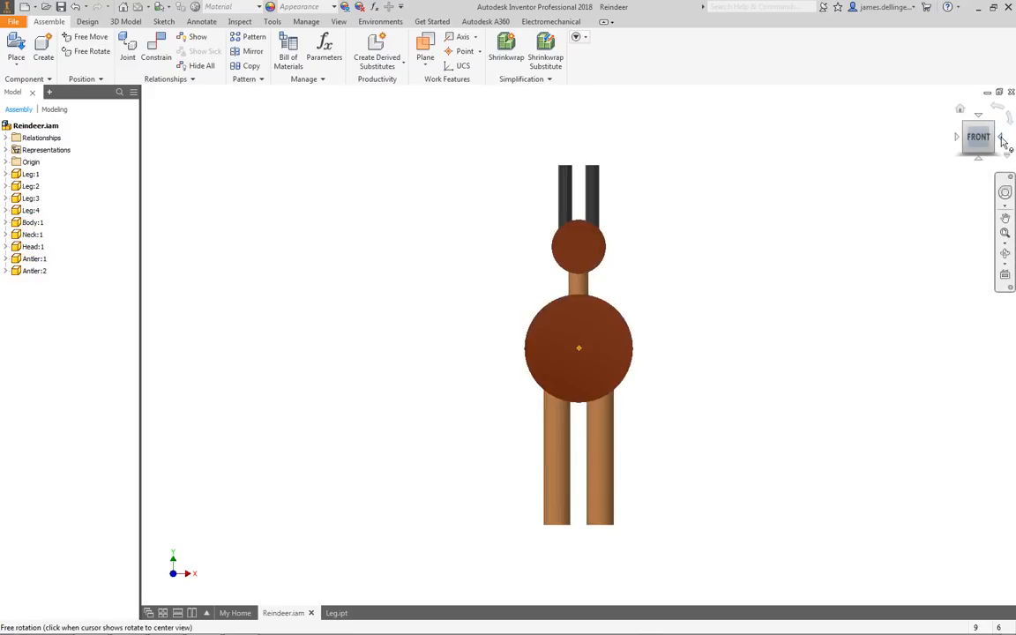
{"action": "left_click", "coordinate": [1000, 138]}
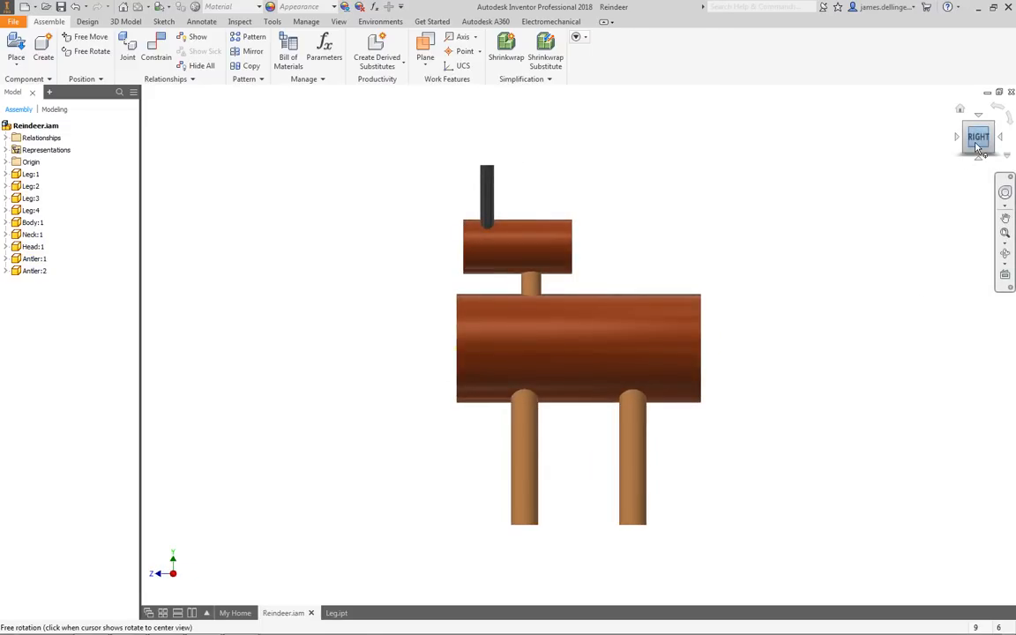
{"action": "mouse_move", "coordinate": [977, 139]}
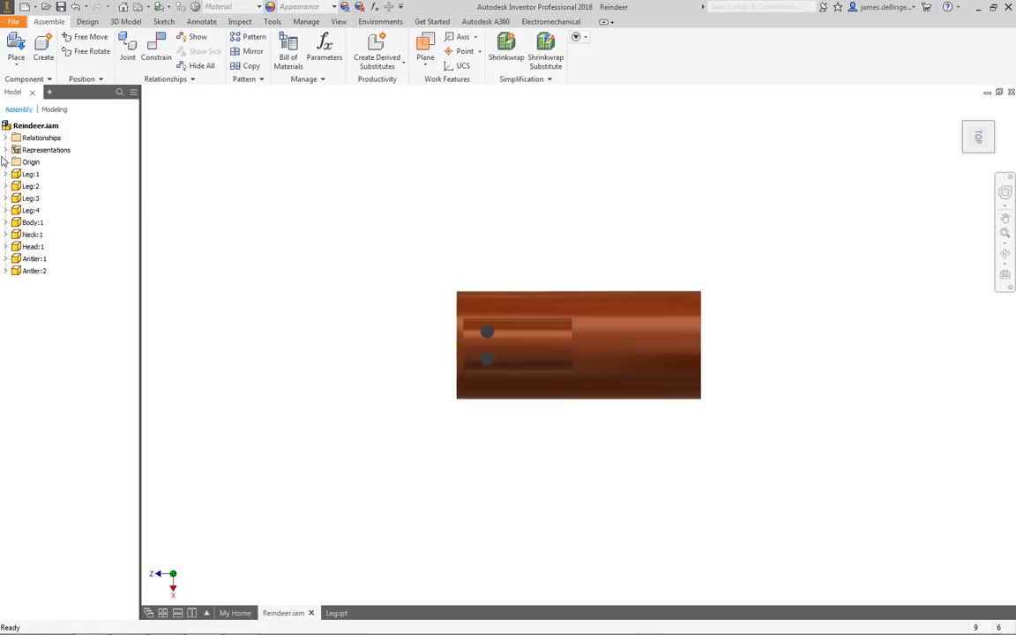
{"action": "left_click", "coordinate": [7, 162]}
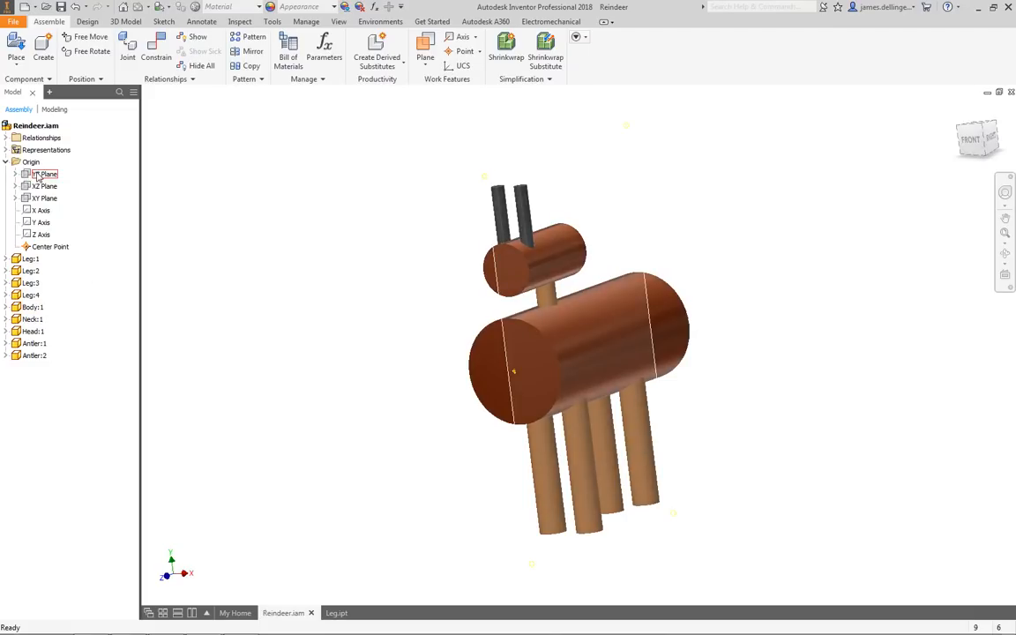
- Expand the body part's origin in the browser, show its YZ plane, then collapse the tree
{"action": "left_click", "coordinate": [33, 307]}
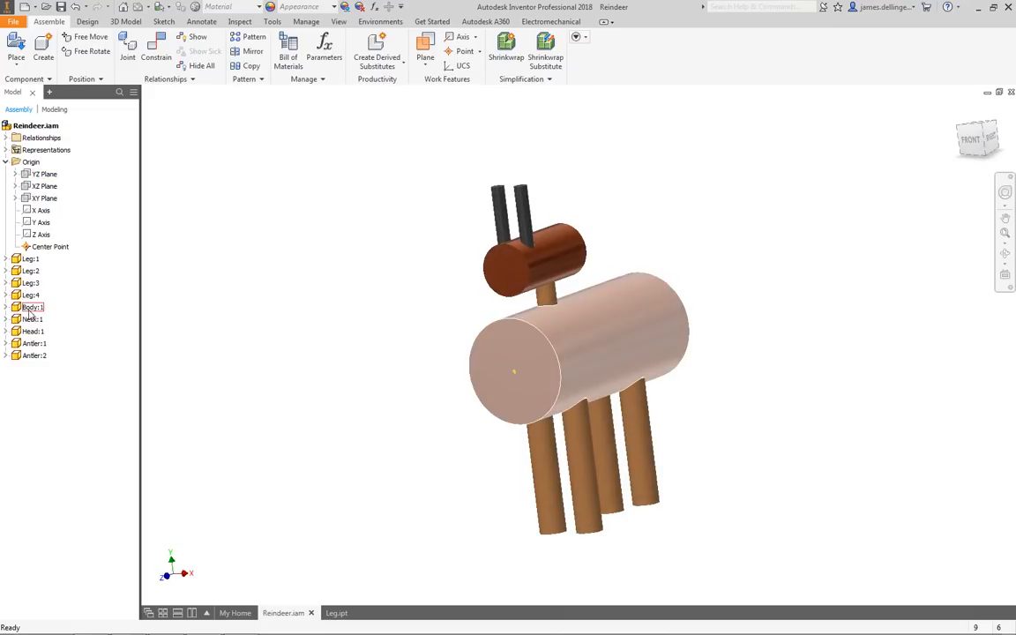
{"action": "left_click", "coordinate": [7, 307]}
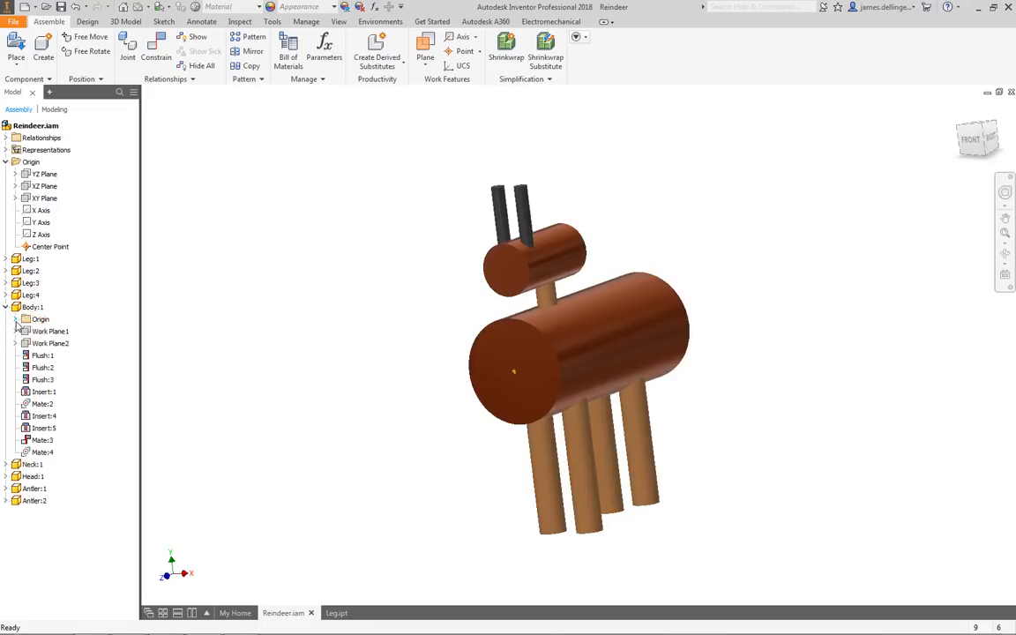
{"action": "left_click", "coordinate": [18, 319]}
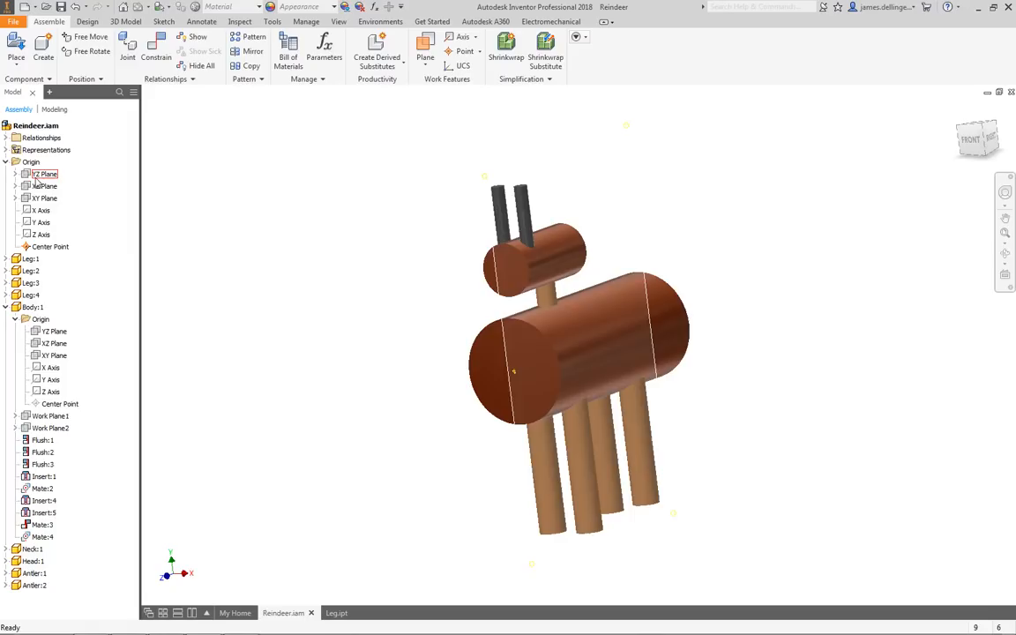
{"action": "left_click", "coordinate": [45, 174]}
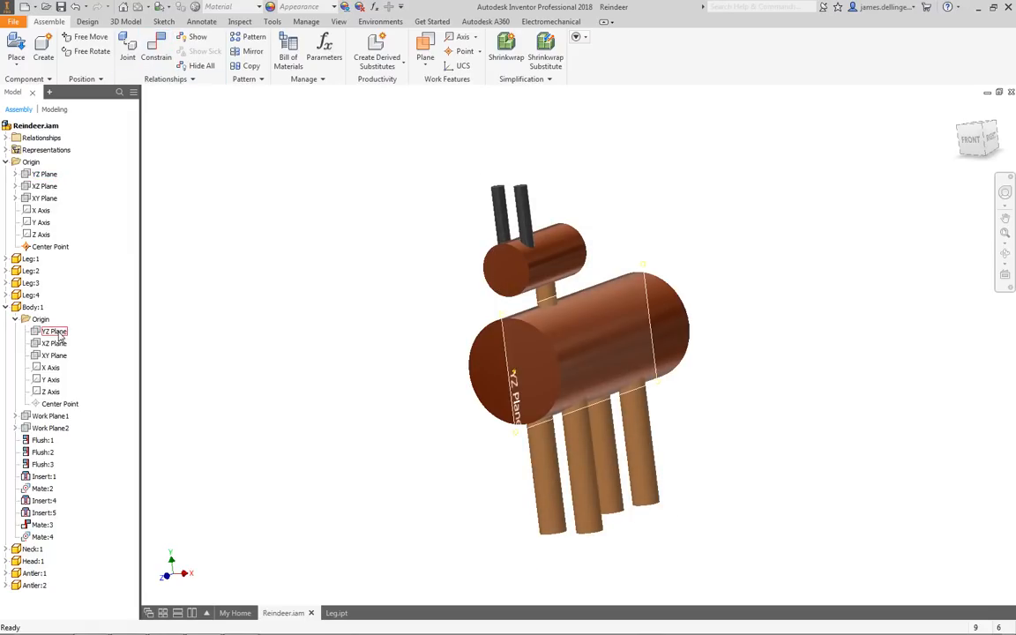
{"action": "left_click", "coordinate": [237, 332]}
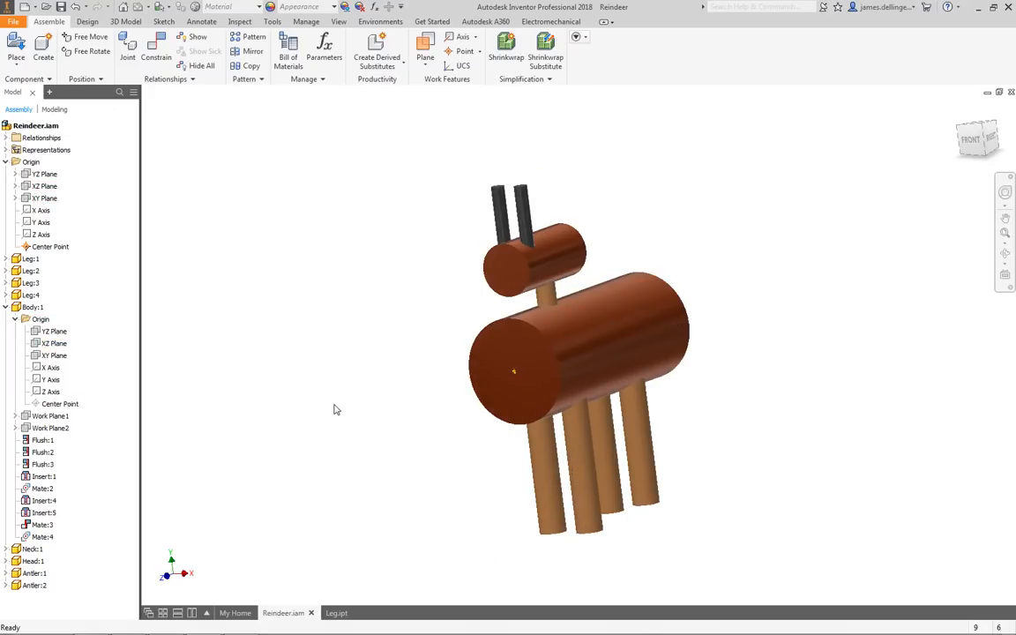
{"action": "mouse_move", "coordinate": [350, 344]}
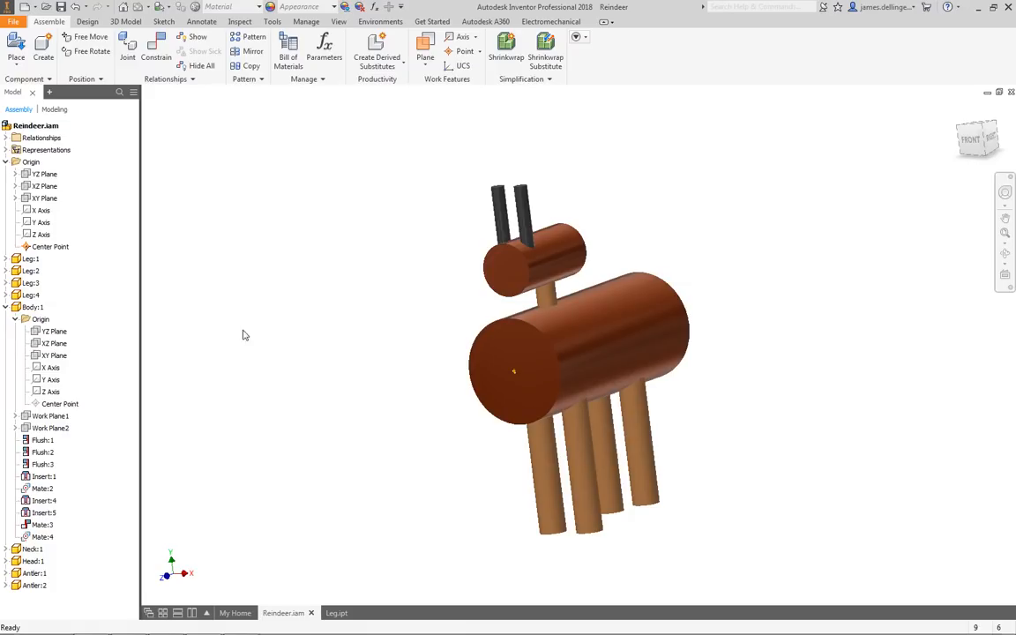
{"action": "mouse_move", "coordinate": [364, 344]}
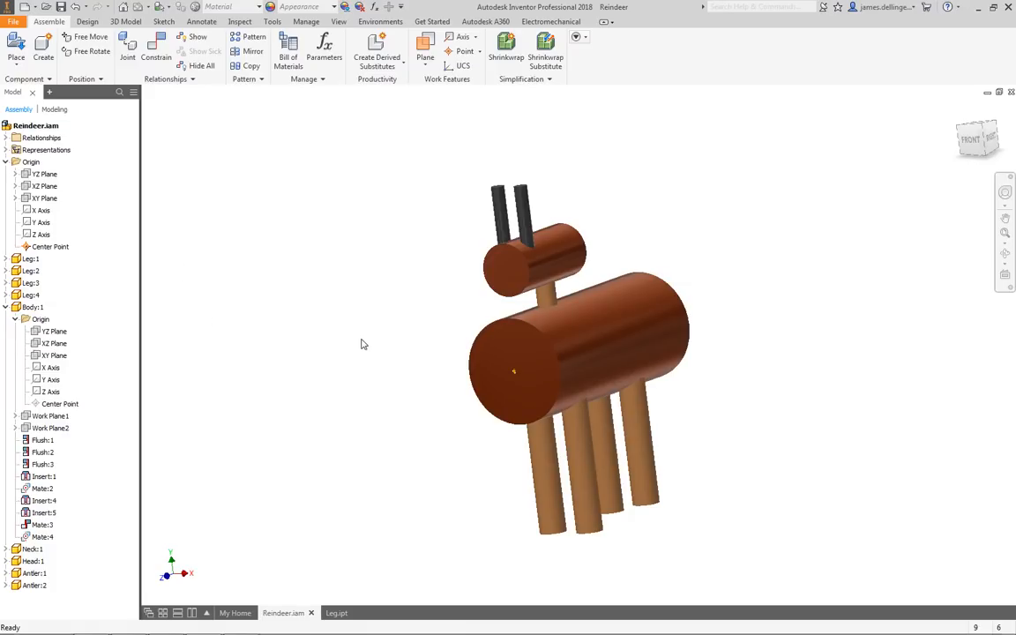
{"action": "left_click", "coordinate": [50, 246]}
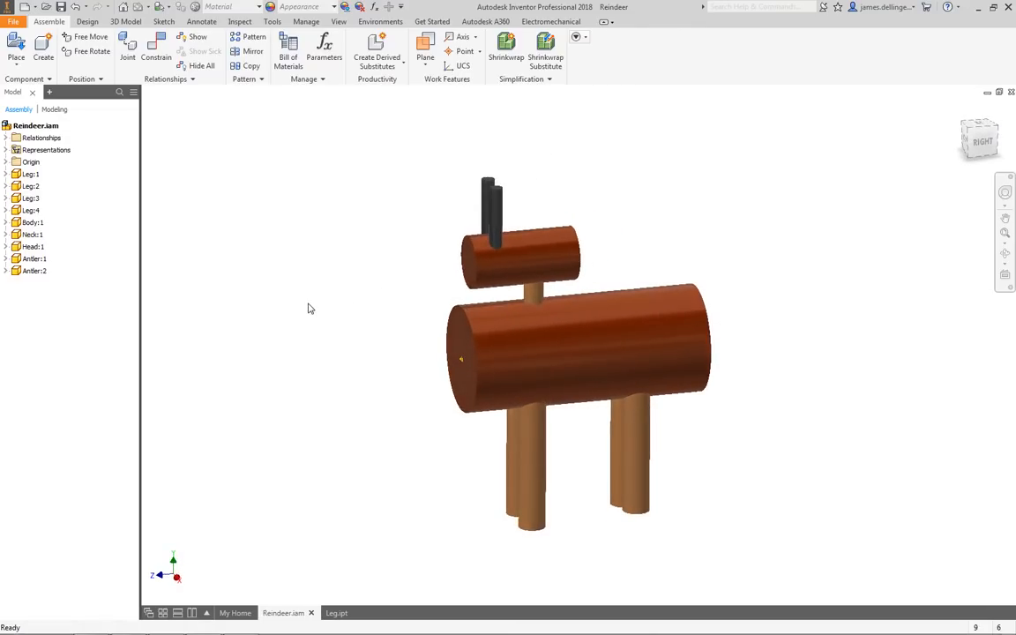
{"action": "mouse_move", "coordinate": [307, 309]}
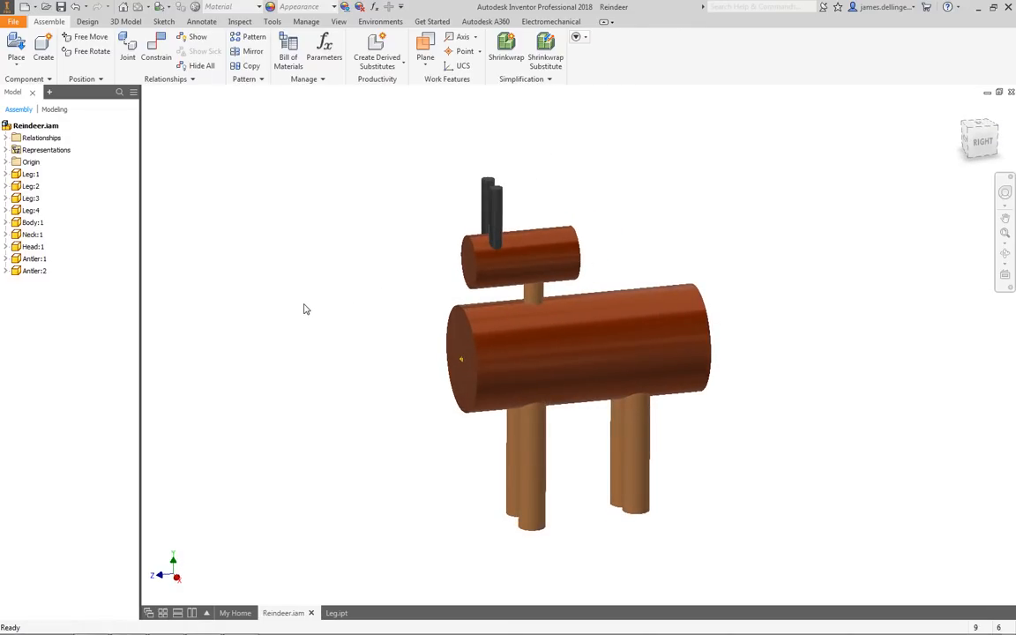
- Review the Reindeer assembly's iProperties Physical values for mass and center of gravity, then close them
{"action": "left_click", "coordinate": [37, 125]}
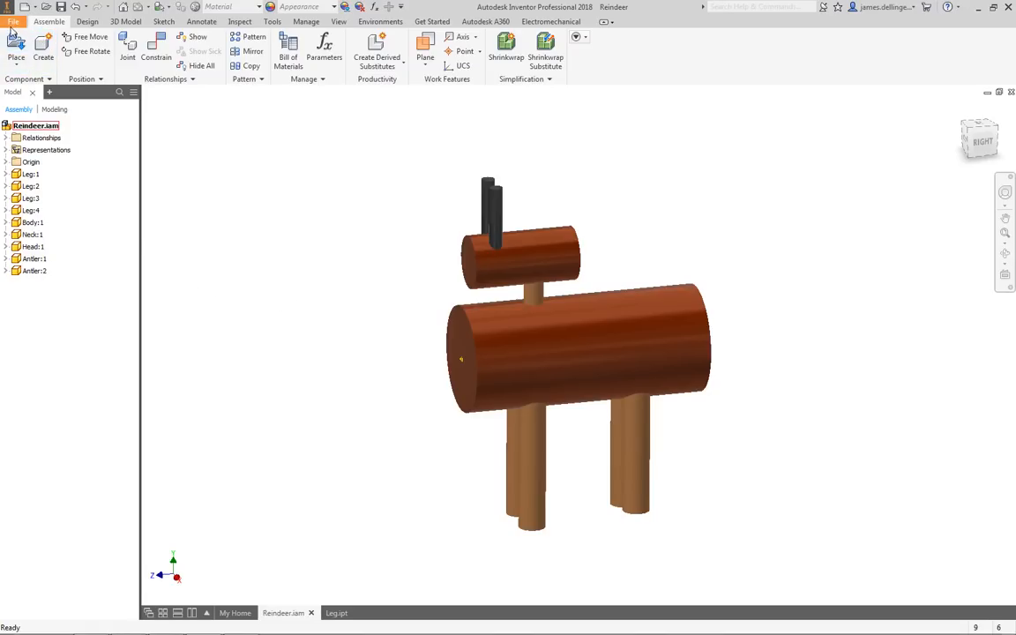
{"action": "right_click", "coordinate": [35, 125]}
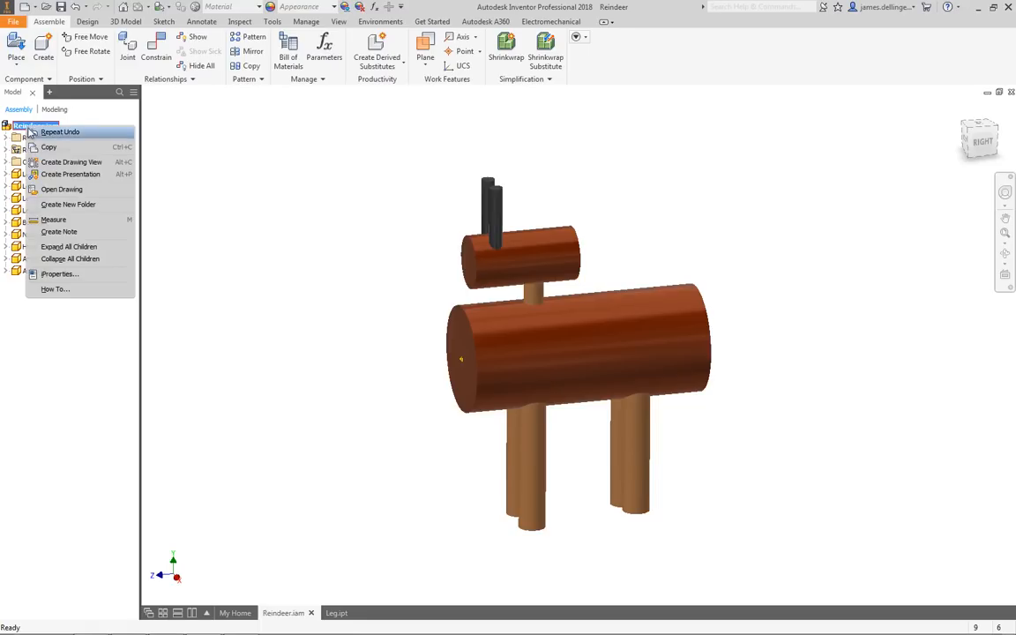
{"action": "left_click", "coordinate": [60, 273]}
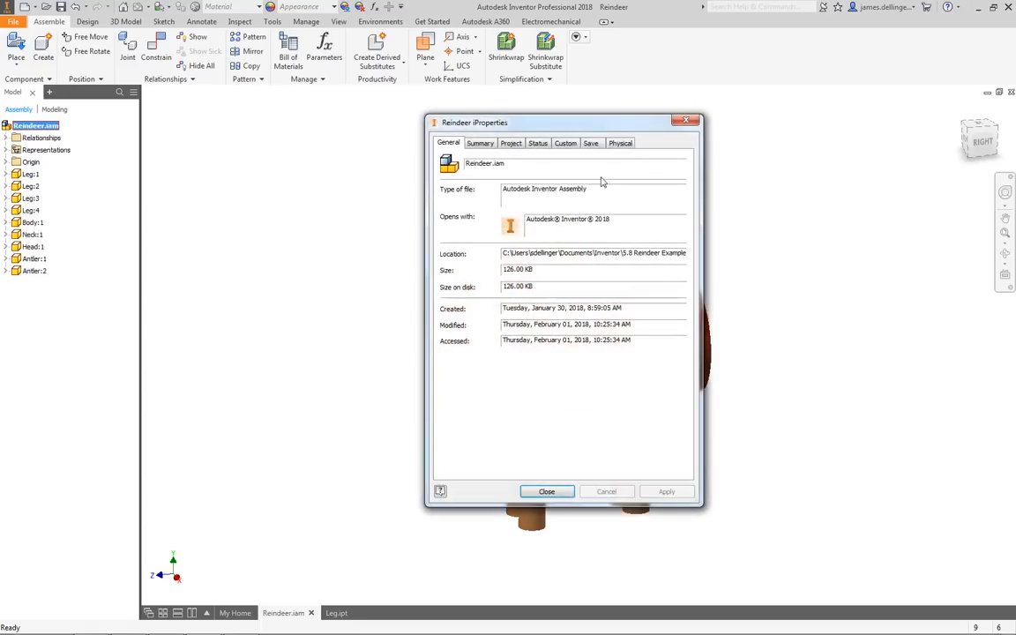
{"action": "left_click", "coordinate": [621, 141]}
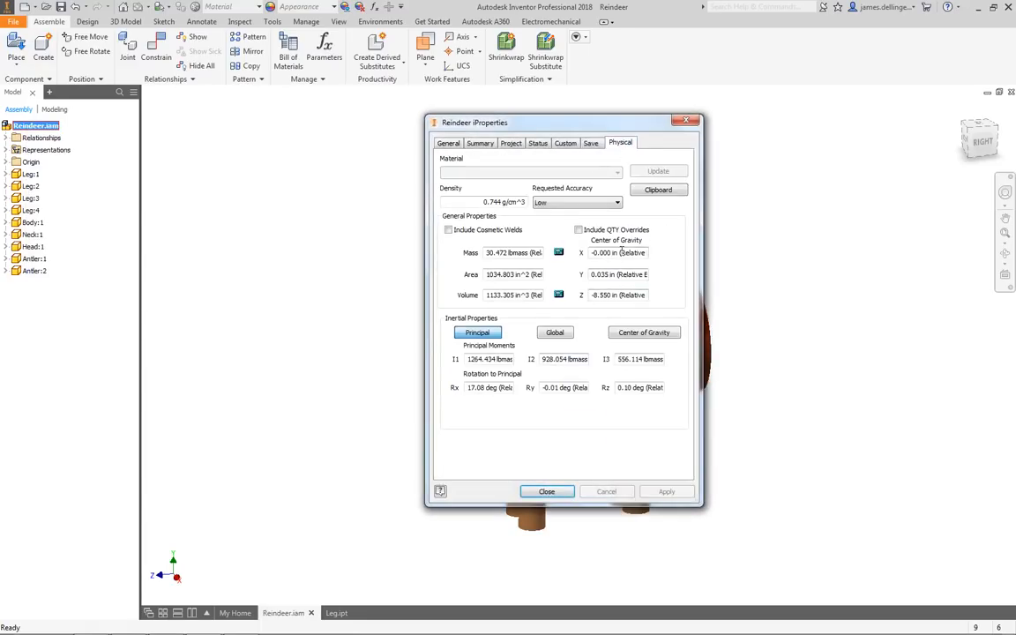
{"action": "mouse_move", "coordinate": [592, 349]}
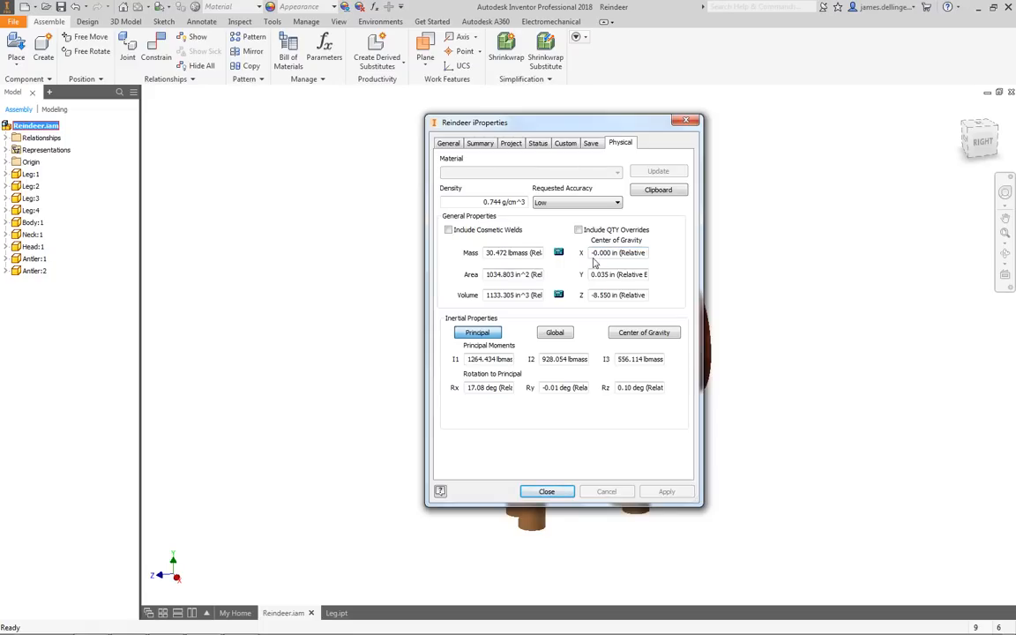
{"action": "mouse_move", "coordinate": [614, 254]}
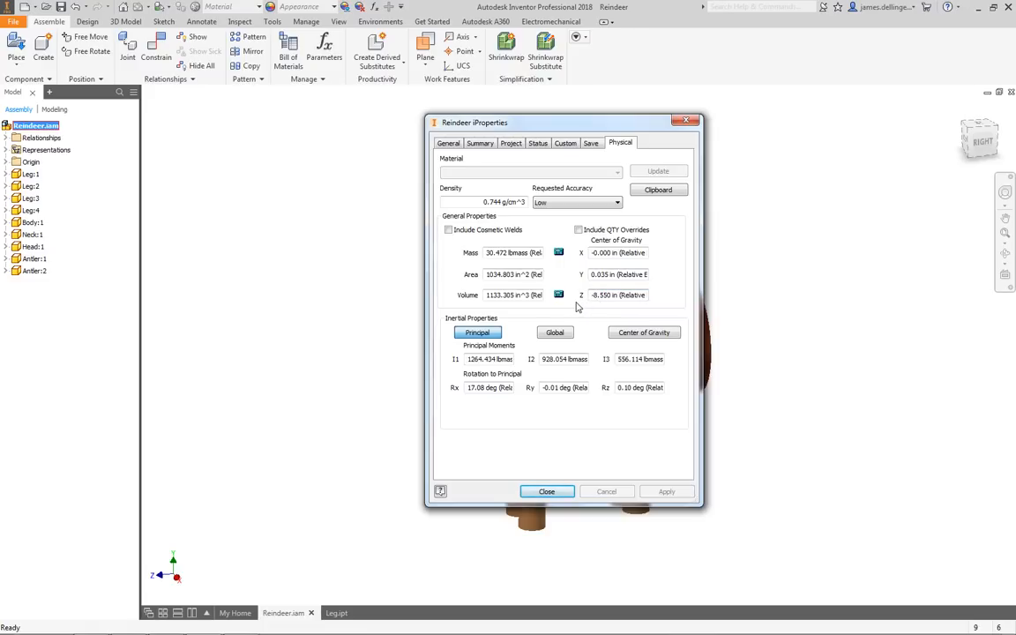
{"action": "mouse_move", "coordinate": [546, 589]}
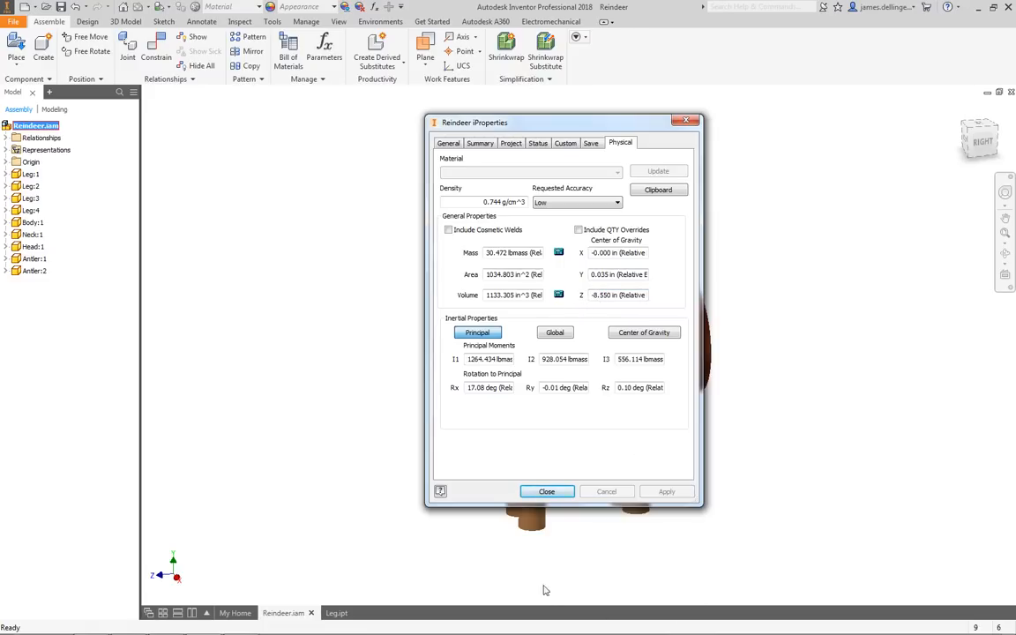
{"action": "left_click", "coordinate": [547, 491]}
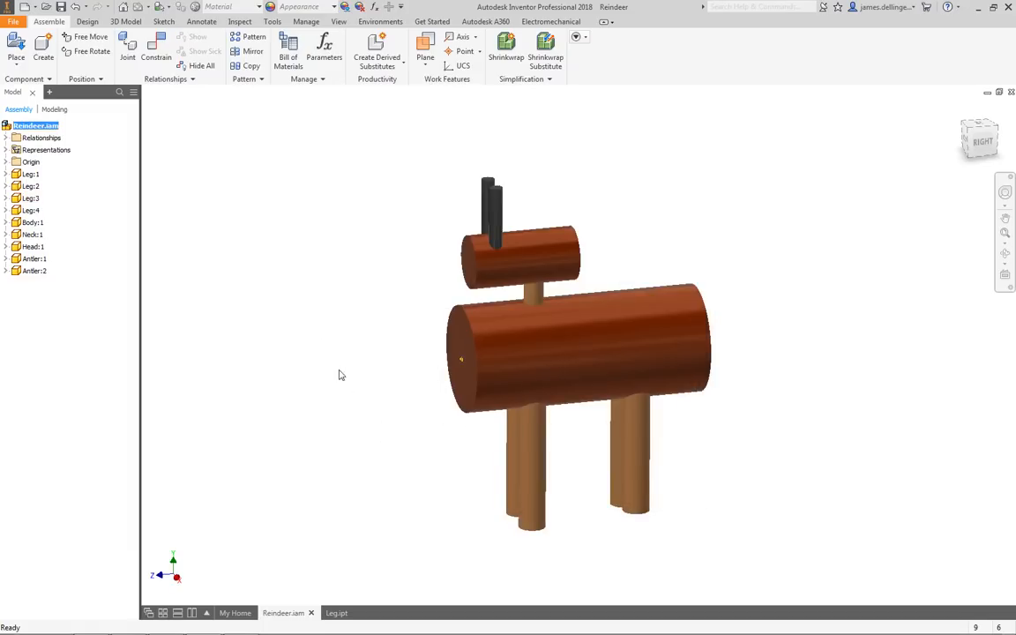
{"action": "mouse_move", "coordinate": [237, 307]}
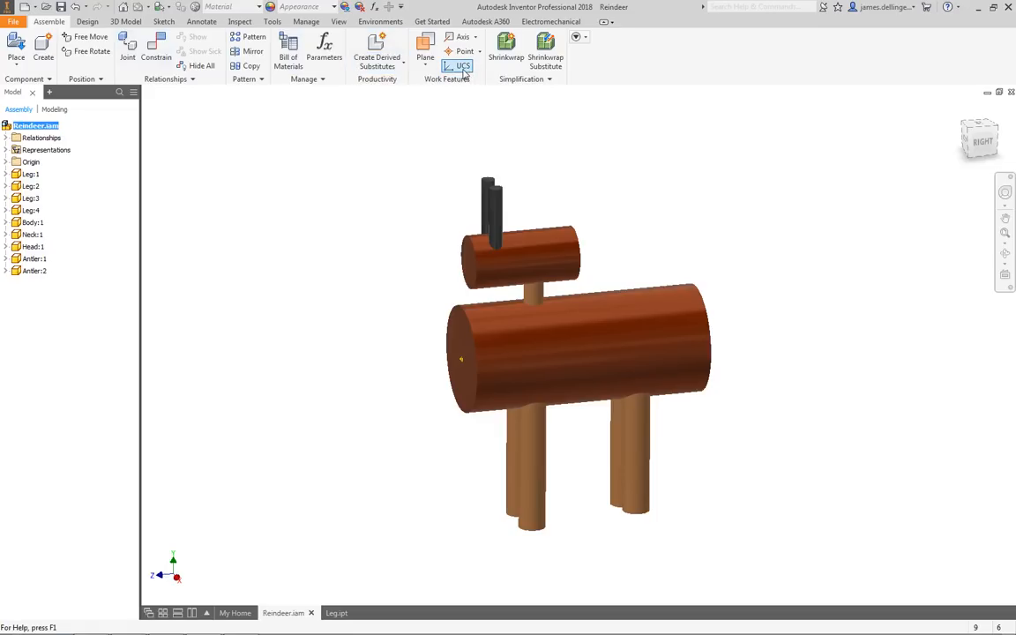
{"action": "mouse_move", "coordinate": [462, 67]}
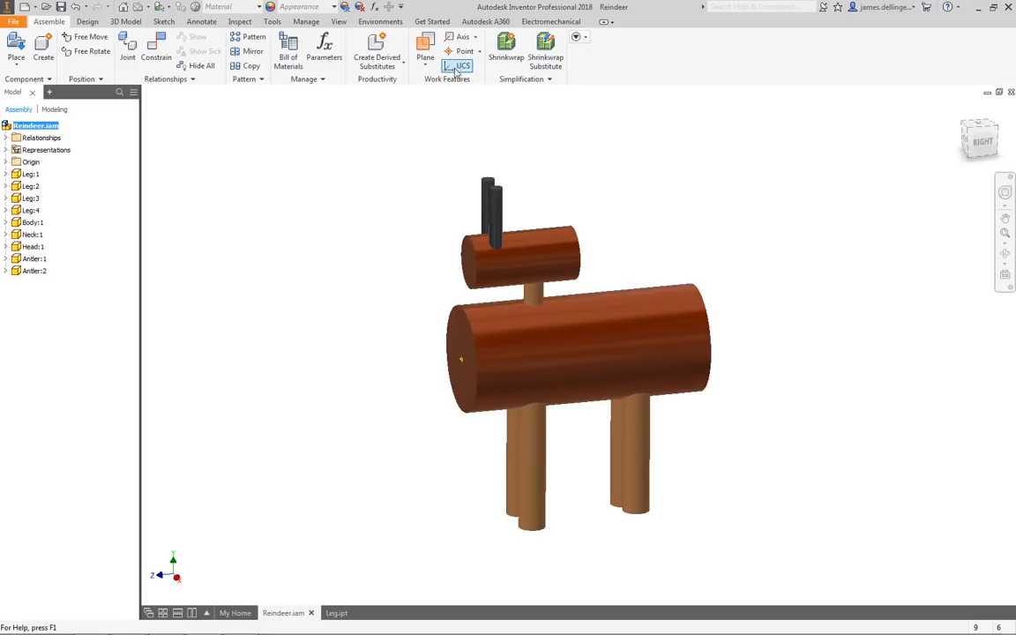
- Place a UCS with origin X 0, Y 0.2, Z -6.5 at the reindeer's center of gravity
{"action": "left_click", "coordinate": [458, 67]}
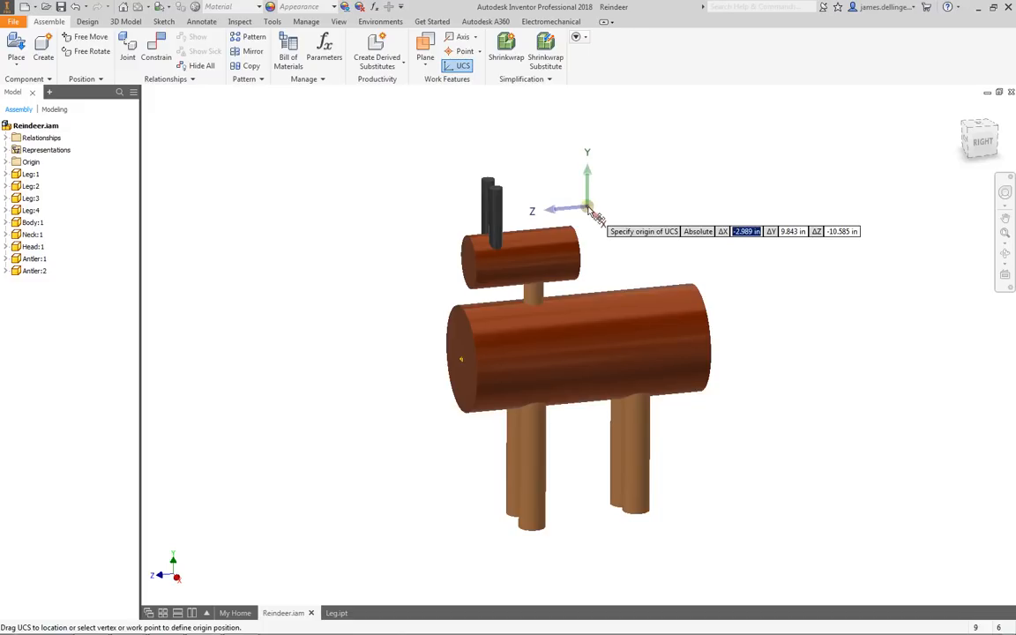
{"action": "type", "text": "0"}
{"action": "left_click", "coordinate": [792, 231]}
{"action": "type", "text": "-"}
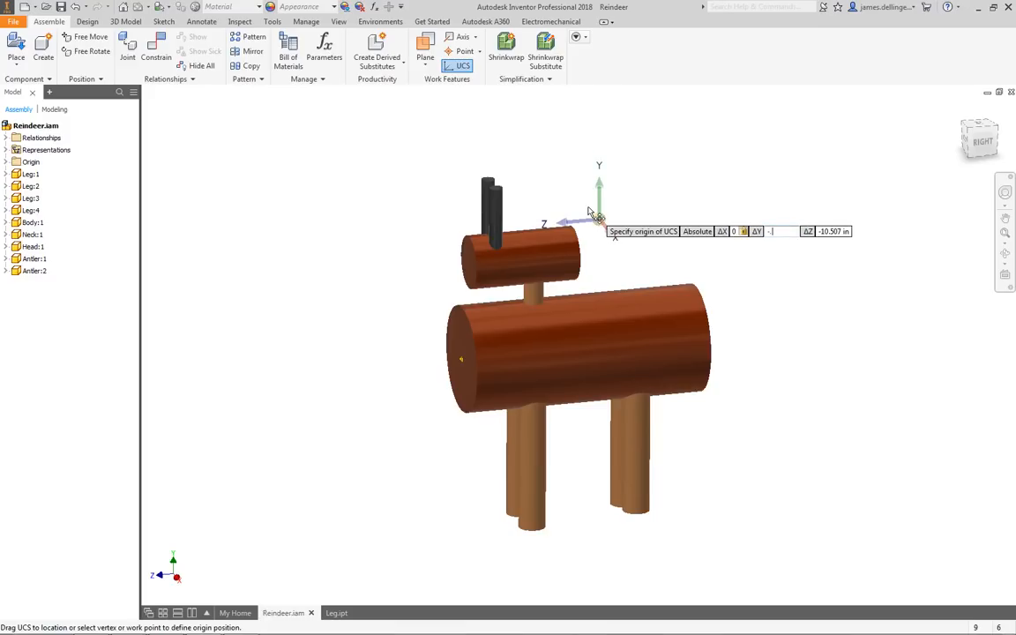
{"action": "type", "text": ".25"}
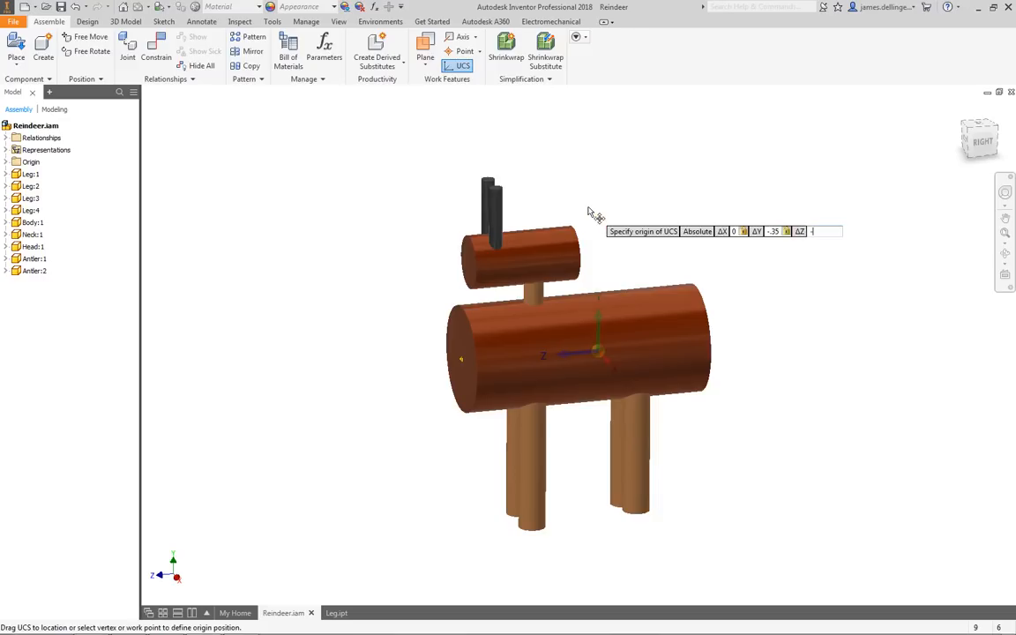
{"action": "type", "text": "-6.5"}
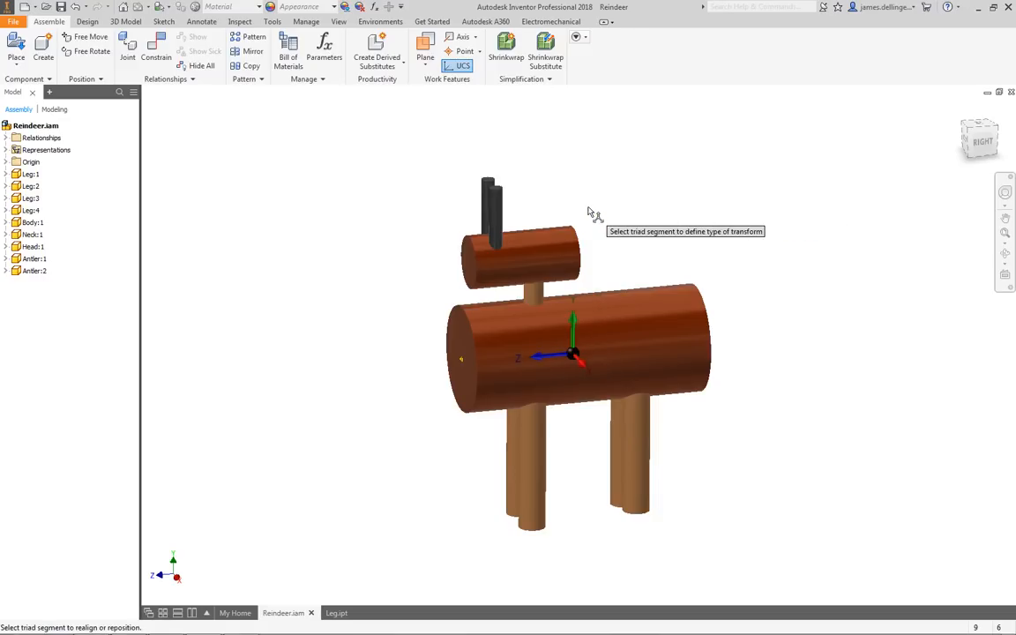
{"action": "mouse_move", "coordinate": [580, 362]}
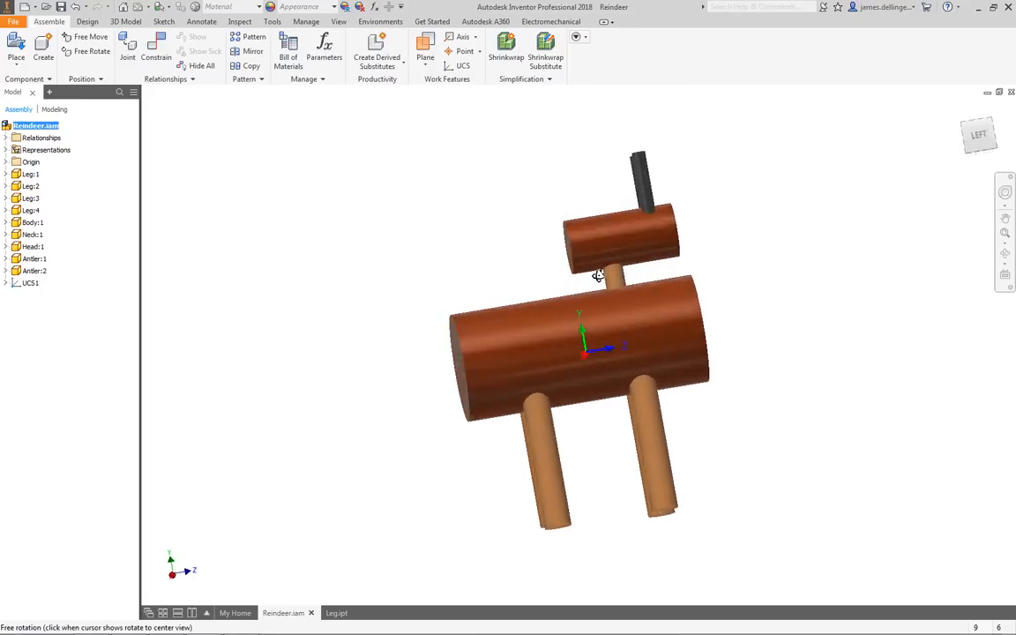
{"action": "left_click_drag", "start_coordinate": [598, 275], "coordinate": [331, 333]}
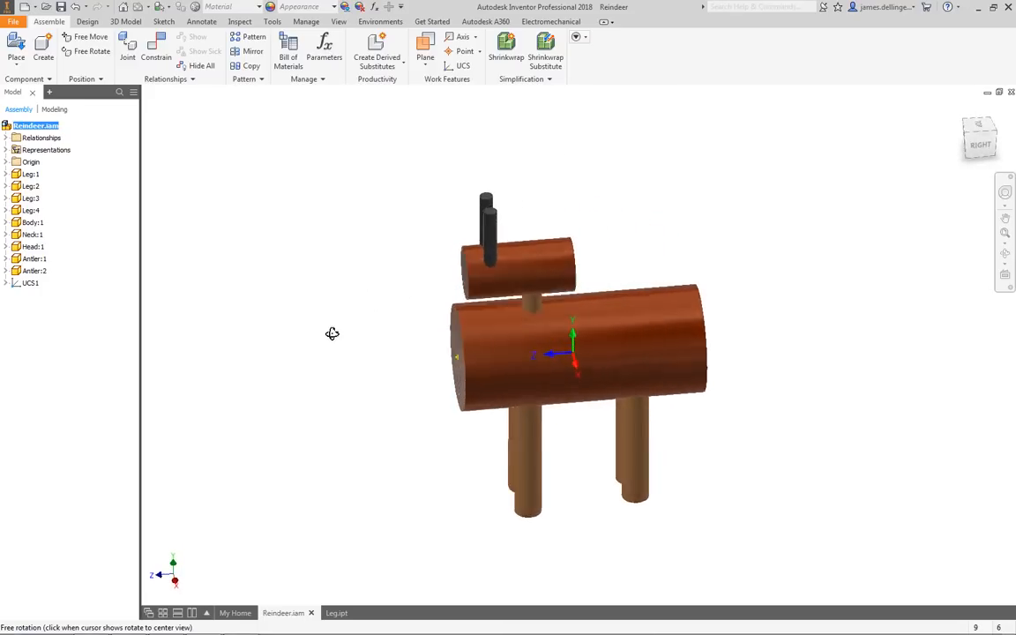
{"action": "left_click_drag", "start_coordinate": [332, 334], "coordinate": [353, 324]}
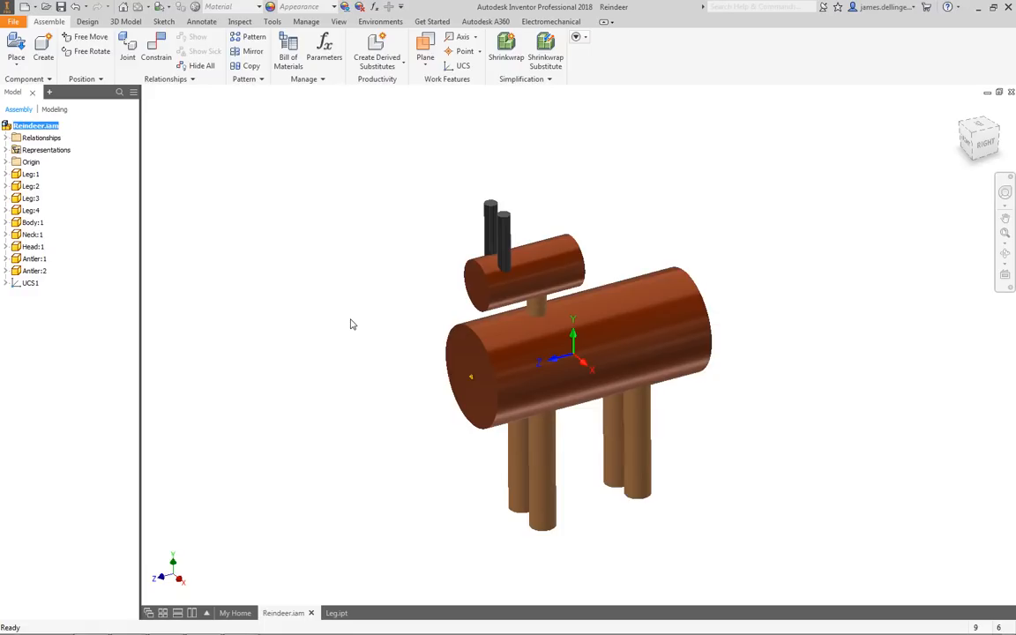
{"action": "left_click", "coordinate": [32, 283]}
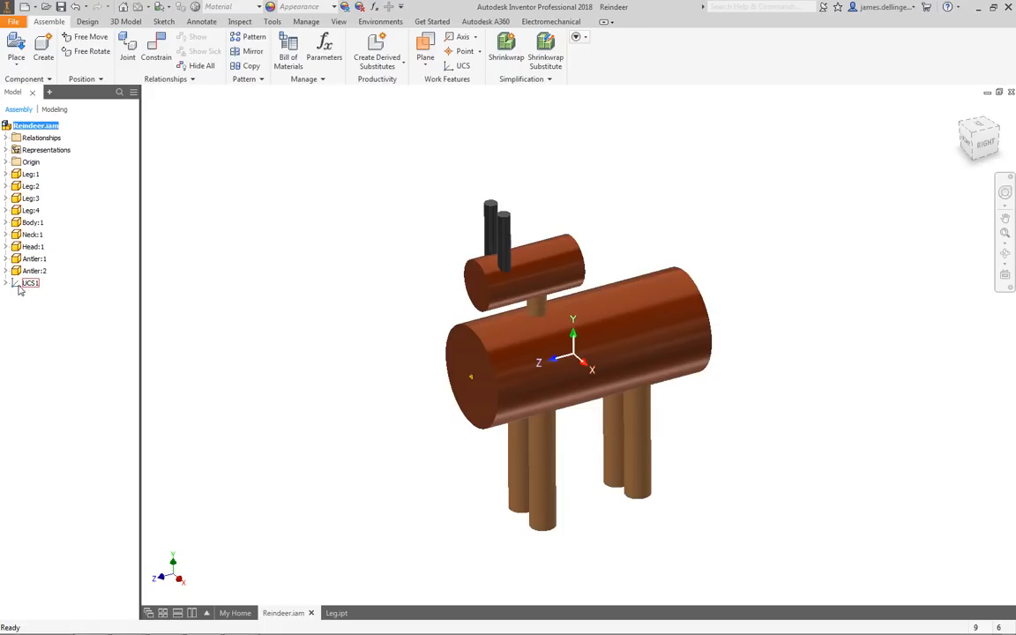
{"action": "right_click", "coordinate": [28, 282]}
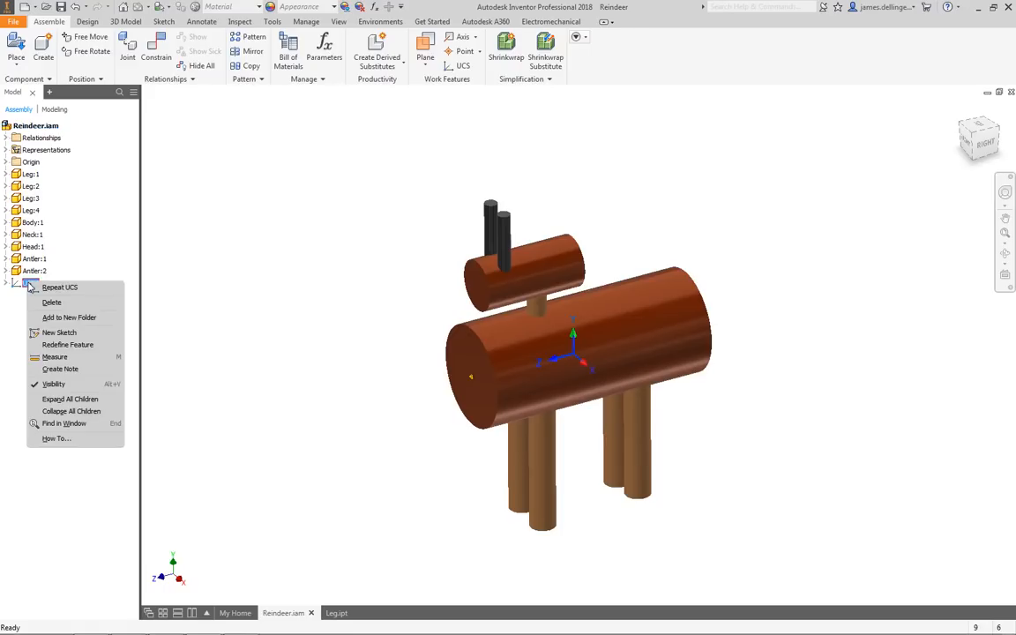
{"action": "mouse_move", "coordinate": [67, 344]}
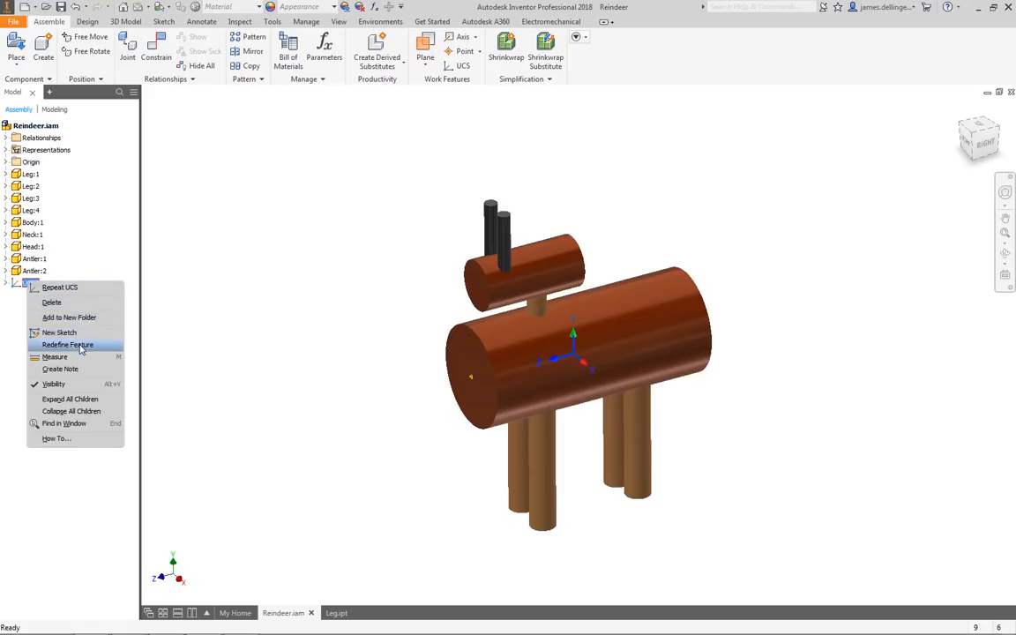
{"action": "mouse_move", "coordinate": [374, 166]}
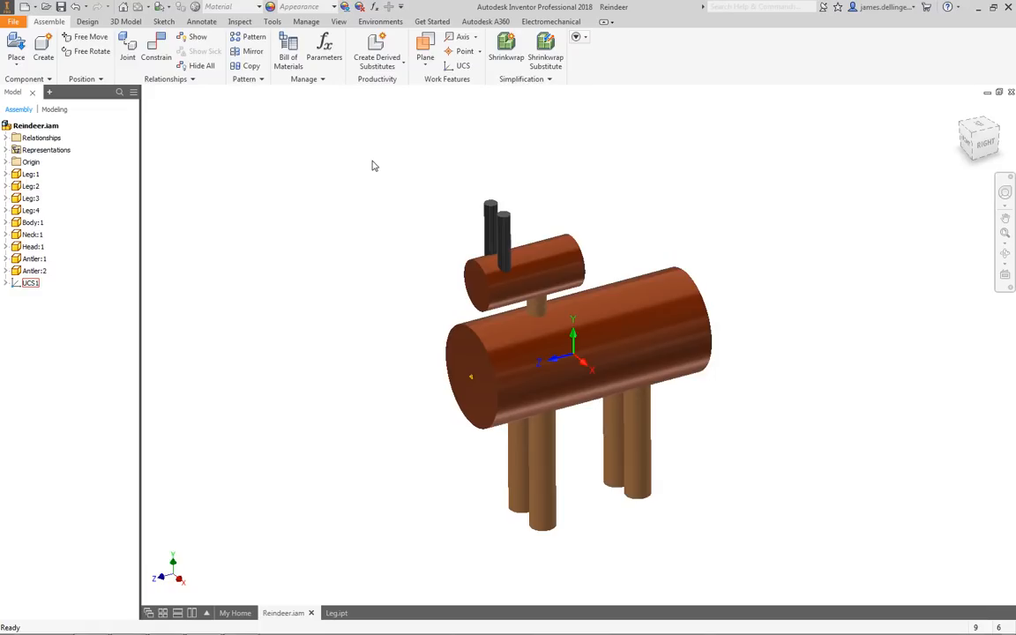
{"action": "mouse_move", "coordinate": [353, 400]}
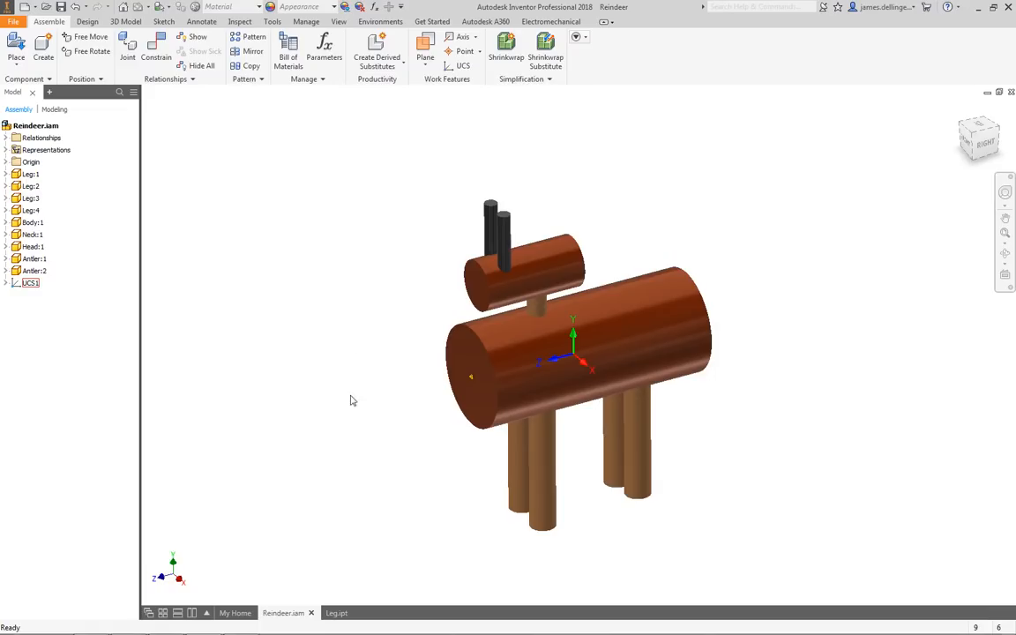
{"action": "mouse_move", "coordinate": [330, 388]}
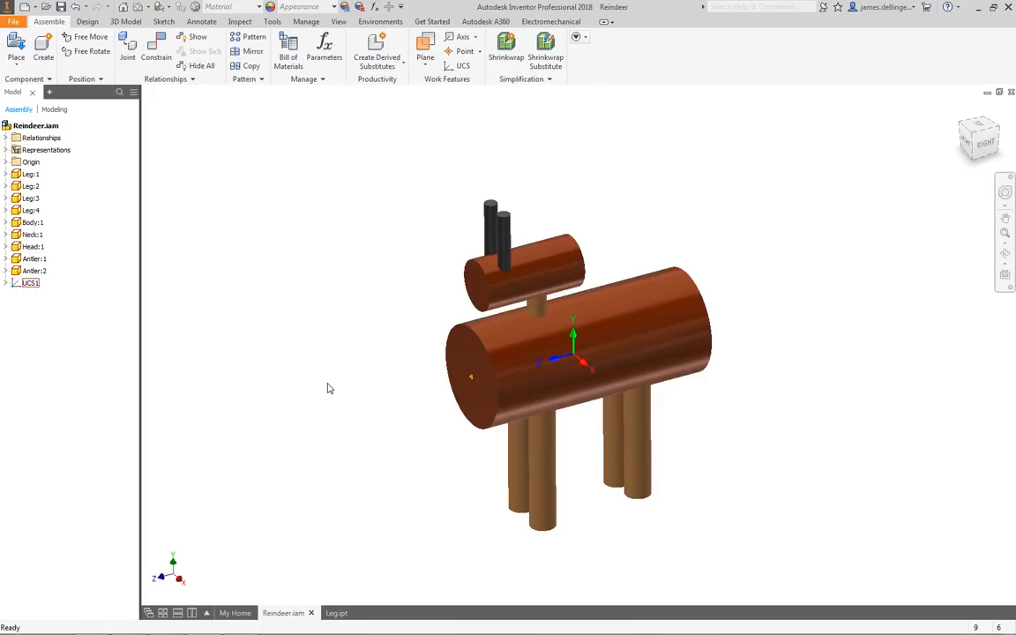
- Pick the front leg Leg:3 and bring up its context options
{"action": "left_click", "coordinate": [621, 431]}
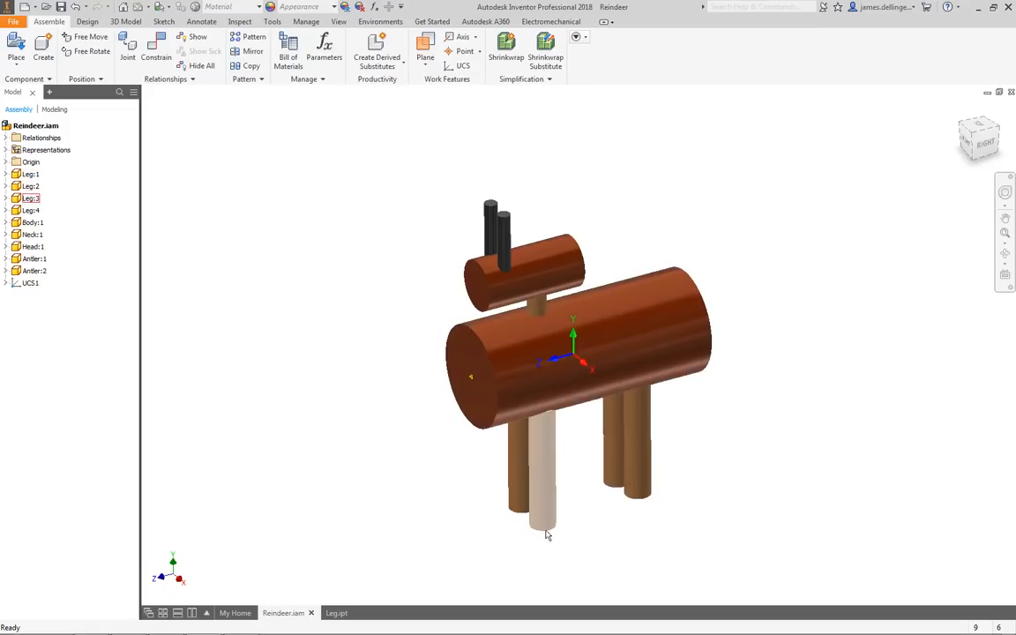
{"action": "mouse_move", "coordinate": [550, 533]}
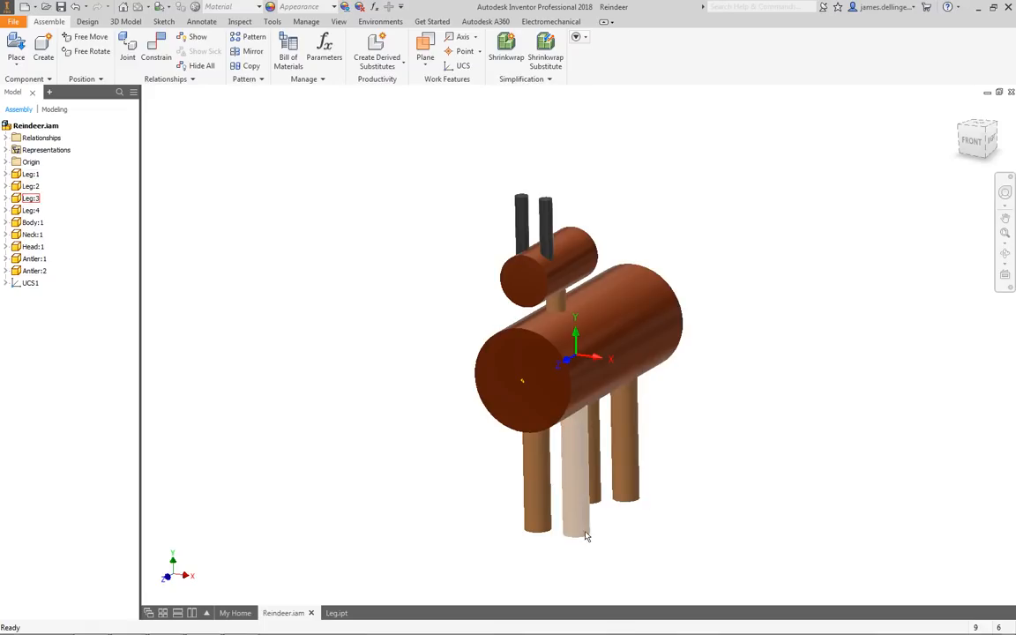
{"action": "mouse_move", "coordinate": [581, 529]}
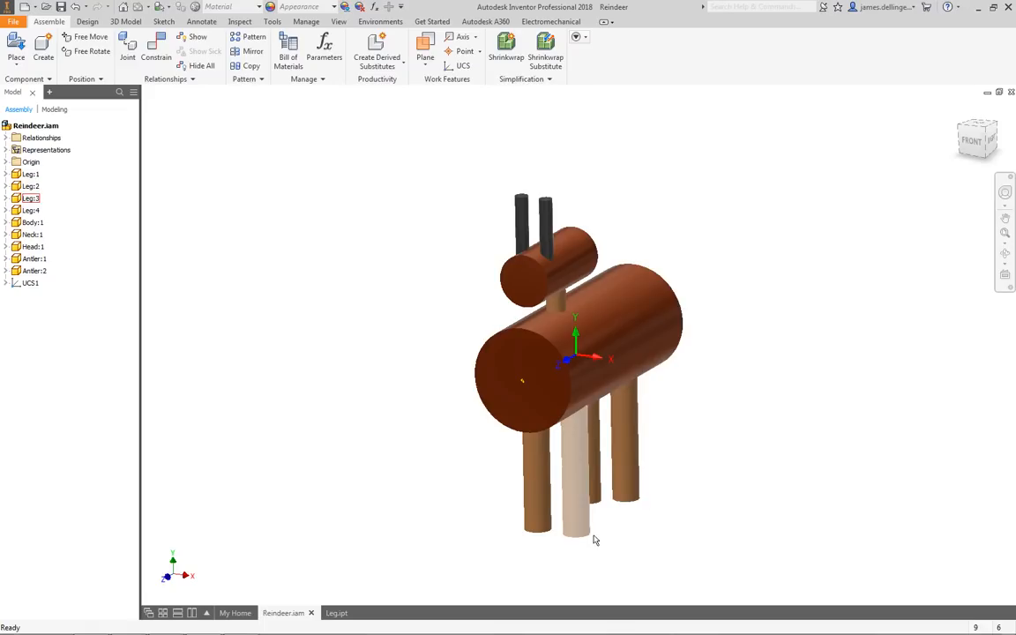
{"action": "mouse_move", "coordinate": [589, 533]}
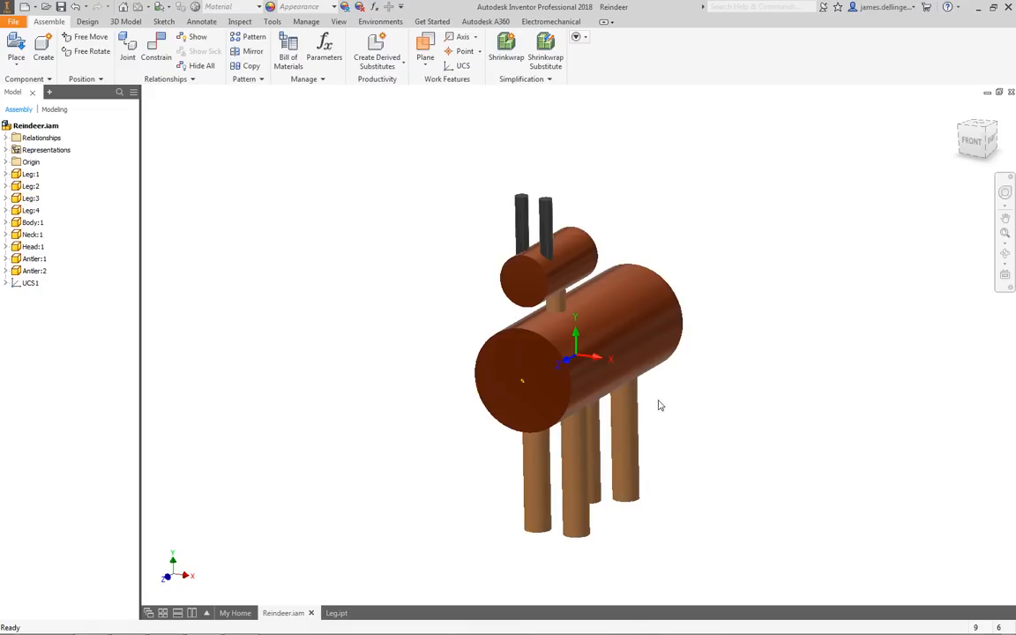
{"action": "left_click", "coordinate": [30, 197]}
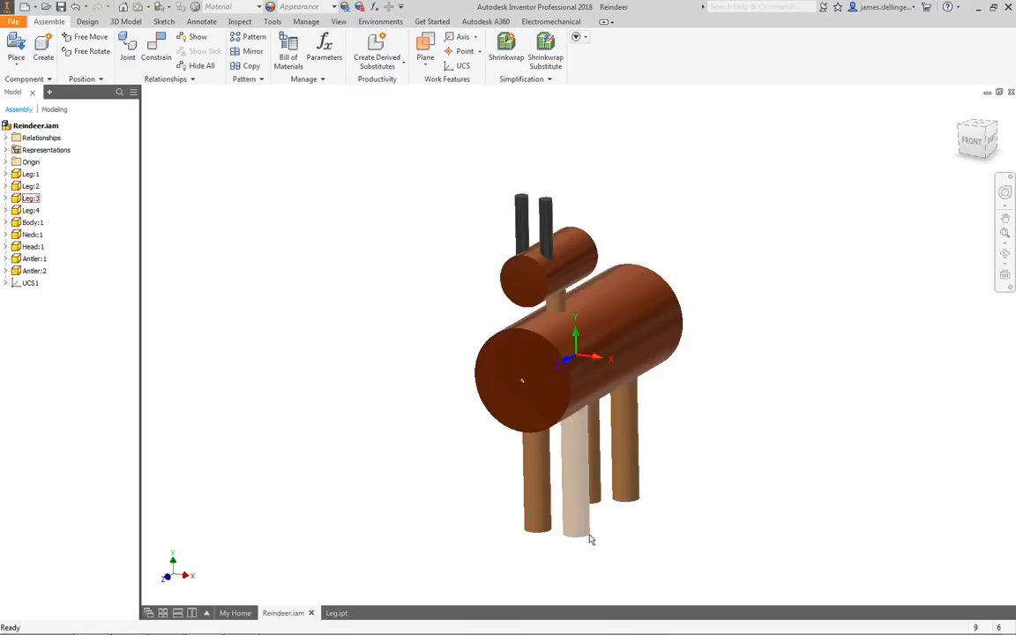
{"action": "mouse_move", "coordinate": [594, 533]}
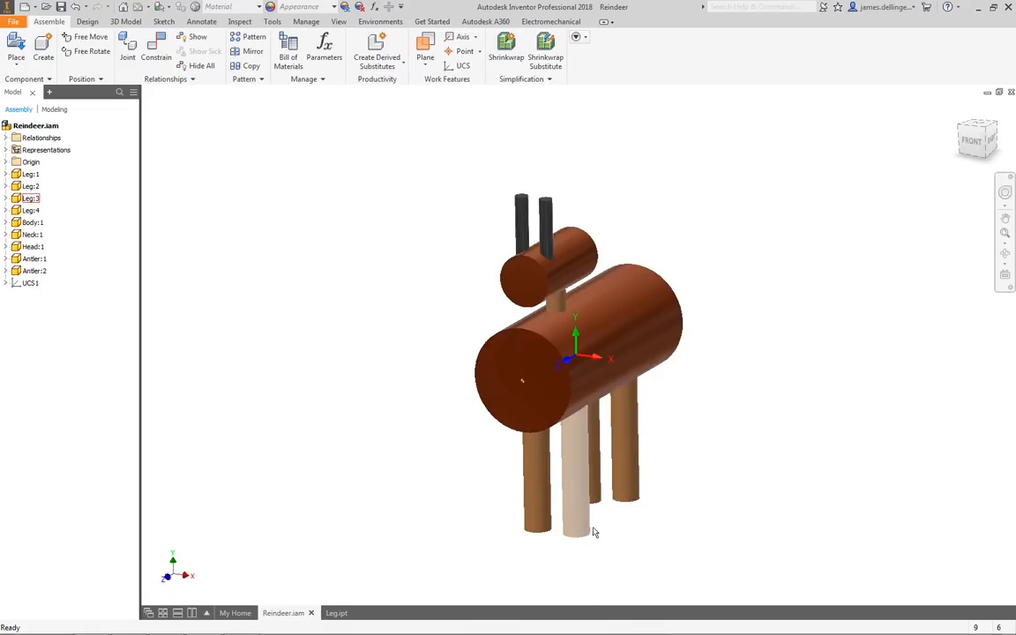
{"action": "mouse_move", "coordinate": [593, 529]}
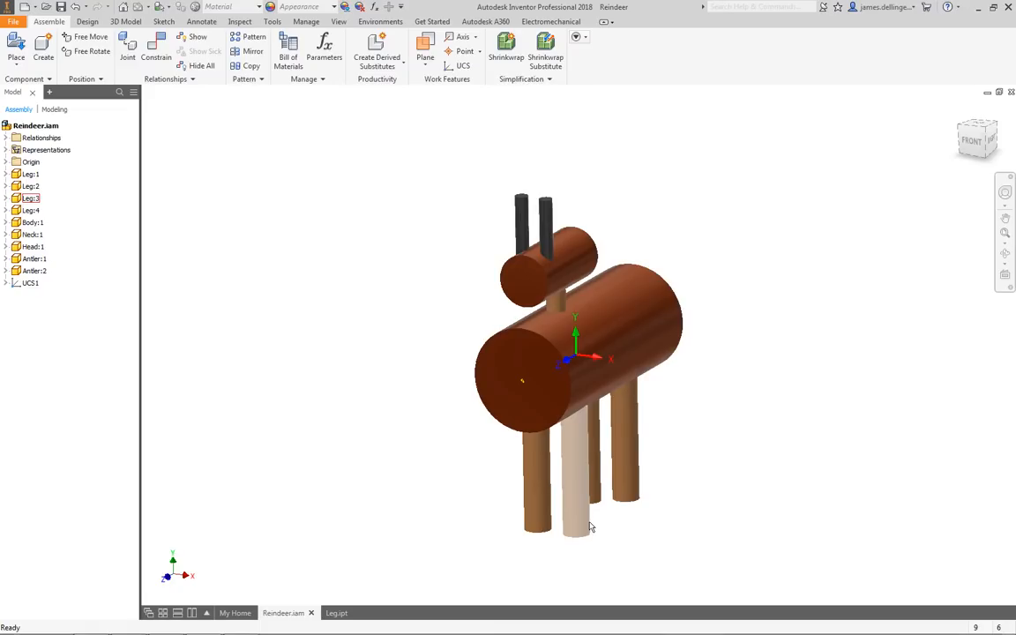
{"action": "right_click", "coordinate": [578, 525]}
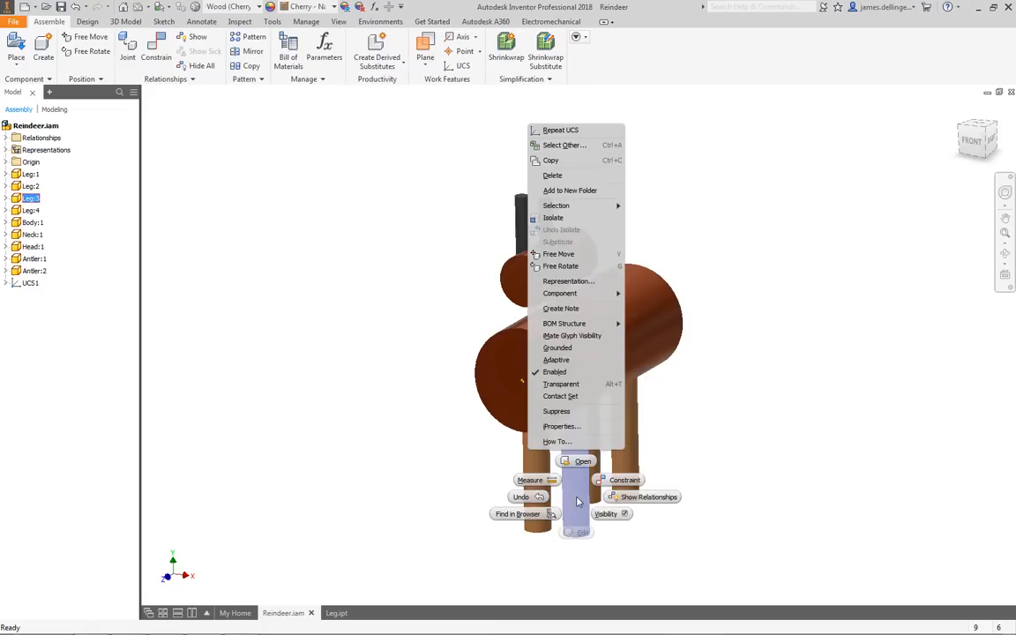
- Open the Leg part on its own, sketch its bottom-face centre point, and return to the assembly
{"action": "left_click", "coordinate": [579, 462]}
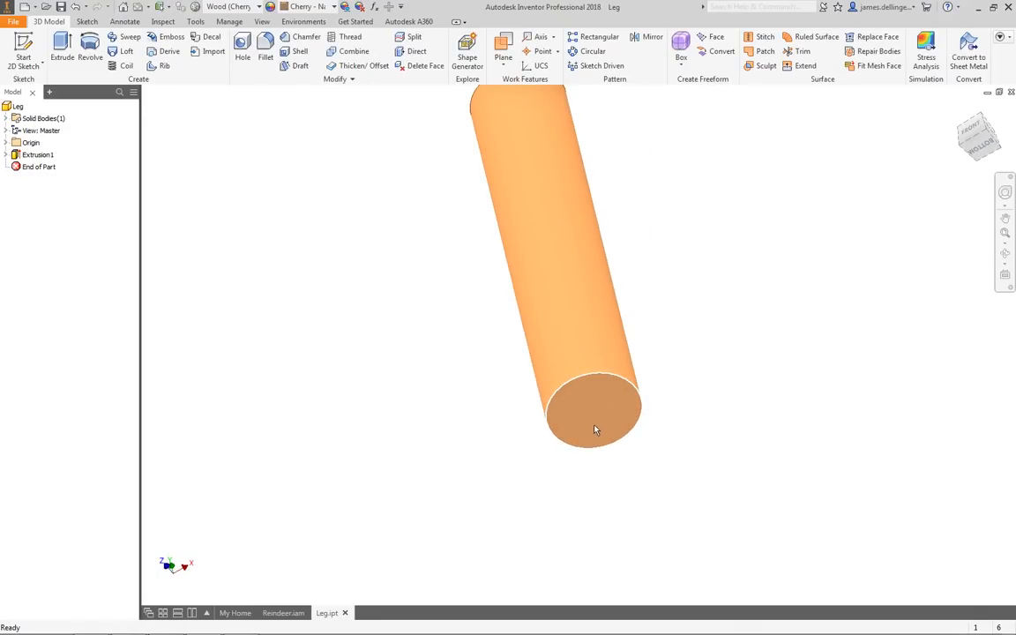
{"action": "mouse_move", "coordinate": [581, 434]}
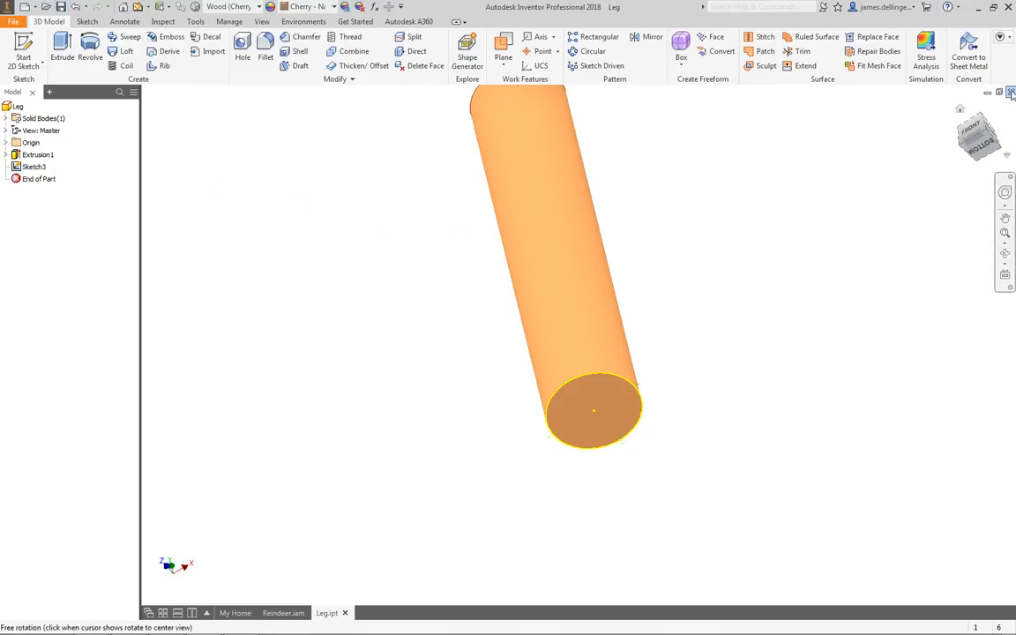
{"action": "left_click", "coordinate": [275, 614]}
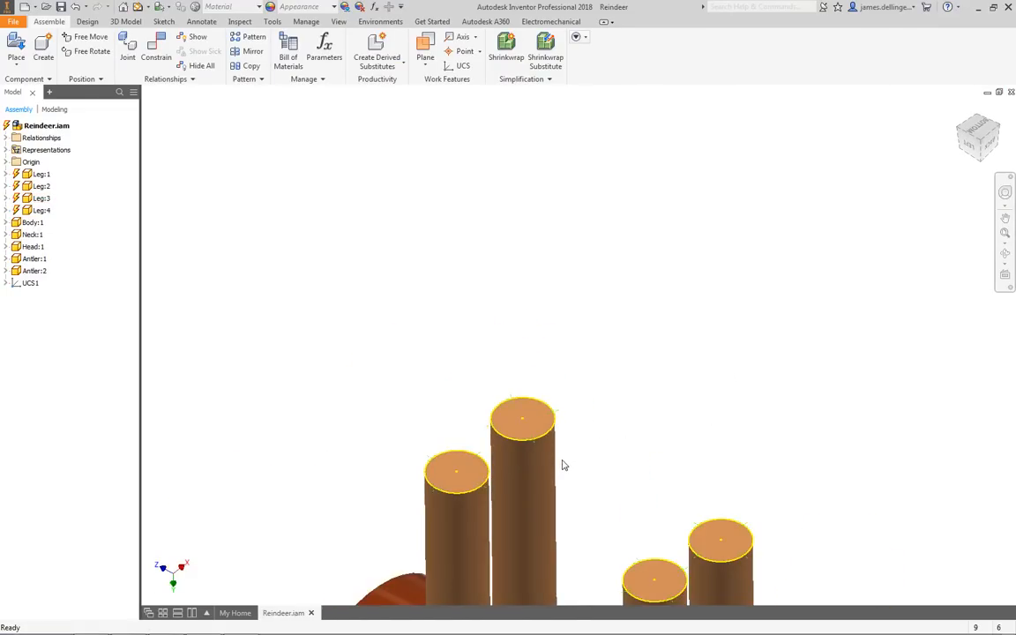
- Orbit the reindeer assembly to view the legs from underneath
{"action": "left_click_drag", "start_coordinate": [564, 465], "coordinate": [550, 556]}
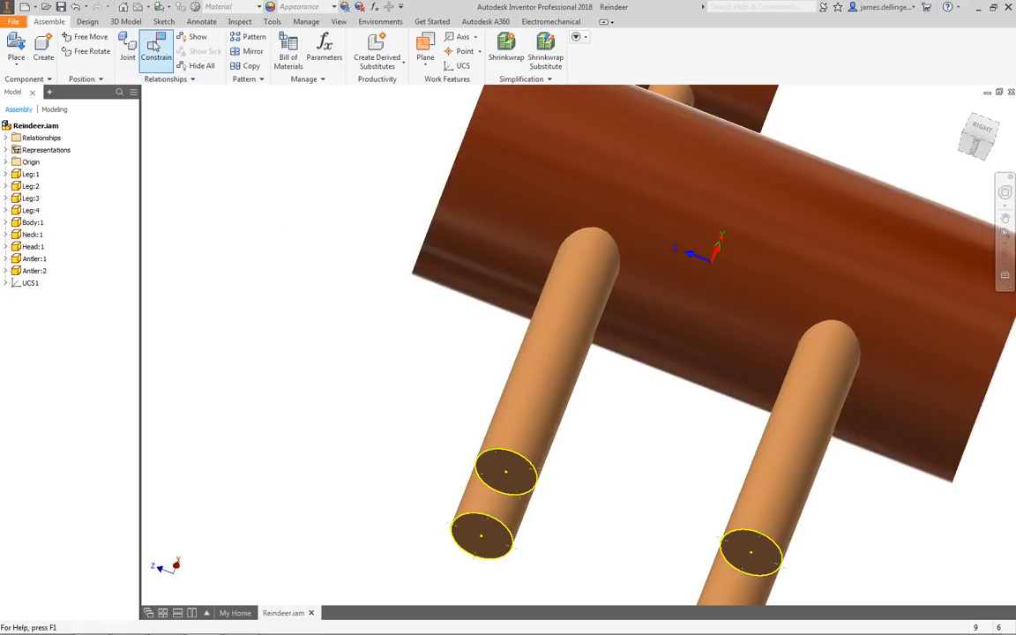
- Cancel Place Constraint and expand Leg:2's origin and the assembly Origin to reveal their YZ planes
{"action": "left_click", "coordinate": [147, 51]}
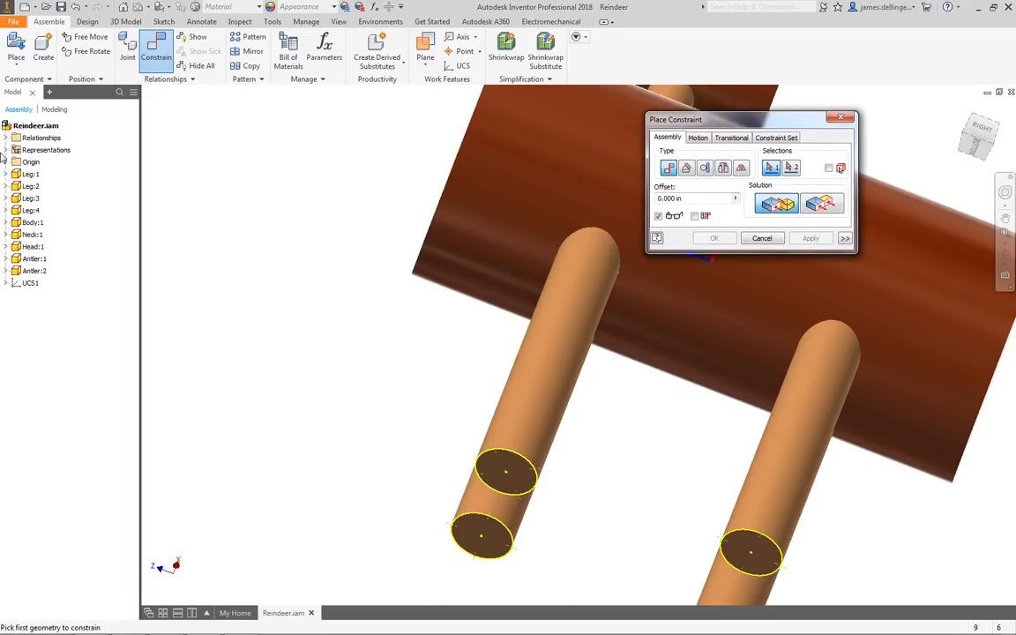
{"action": "mouse_move", "coordinate": [78, 180]}
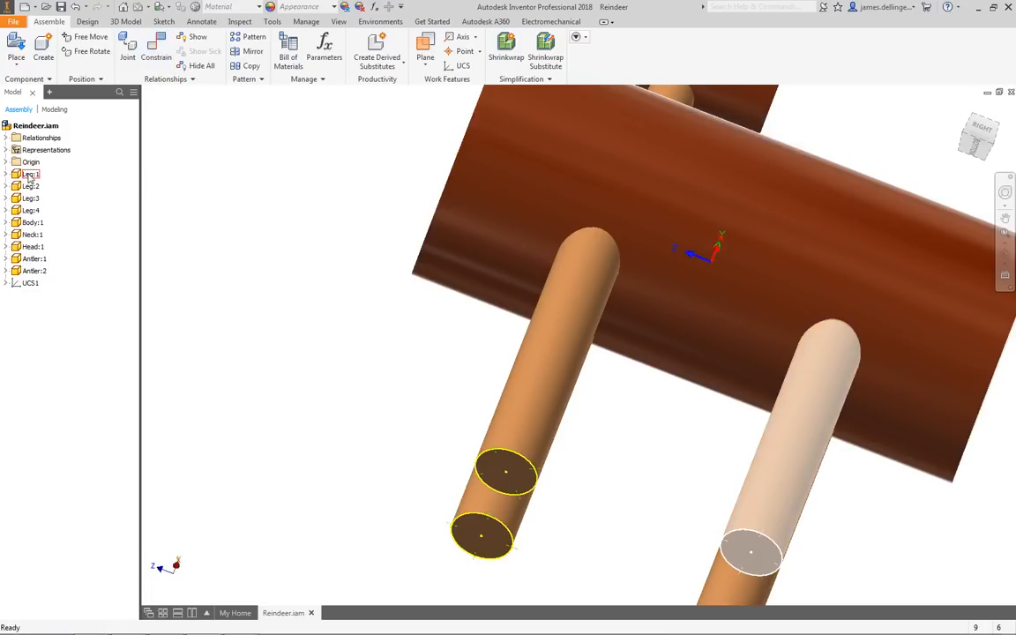
{"action": "left_click", "coordinate": [30, 198]}
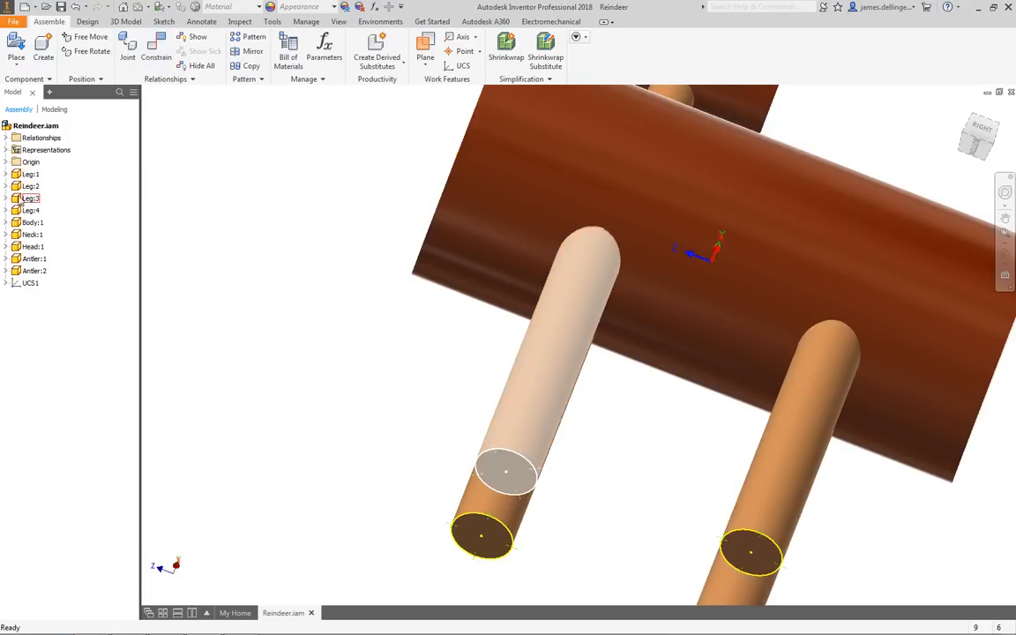
{"action": "left_click", "coordinate": [7, 197]}
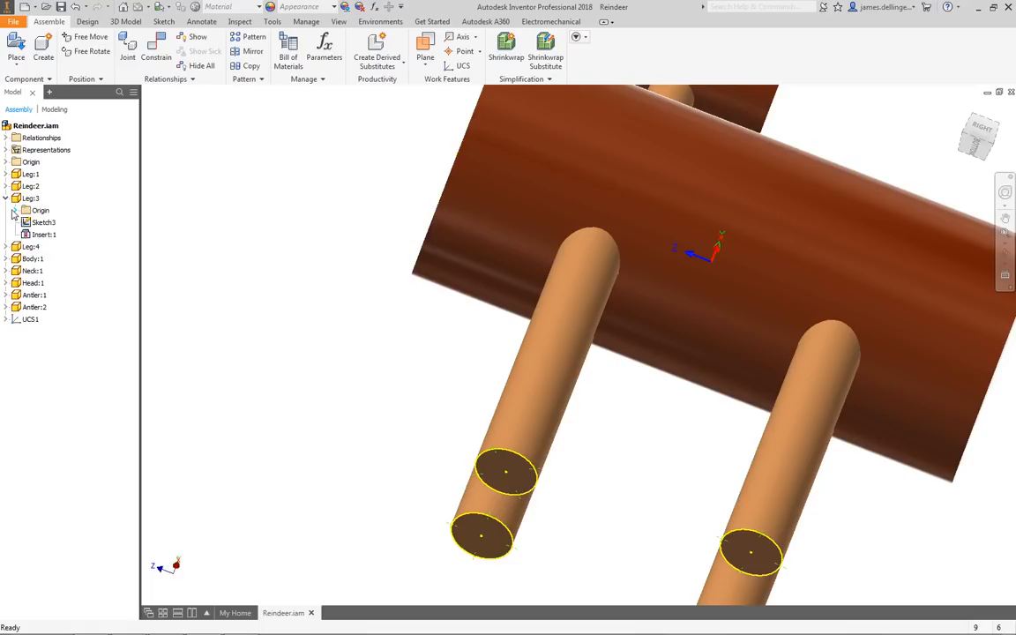
{"action": "left_click", "coordinate": [49, 247]}
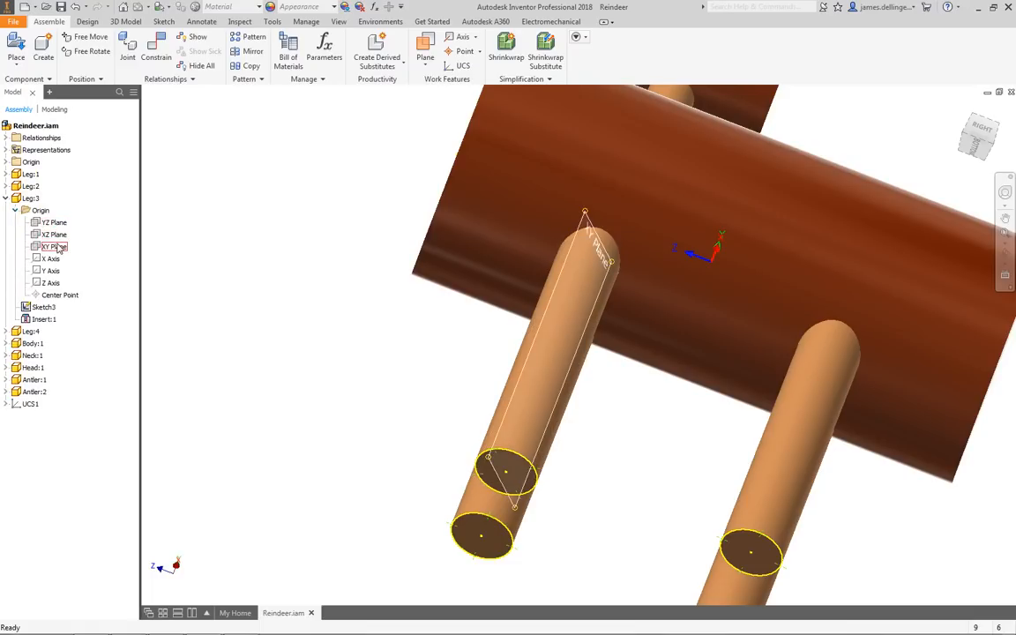
{"action": "left_click", "coordinate": [51, 222]}
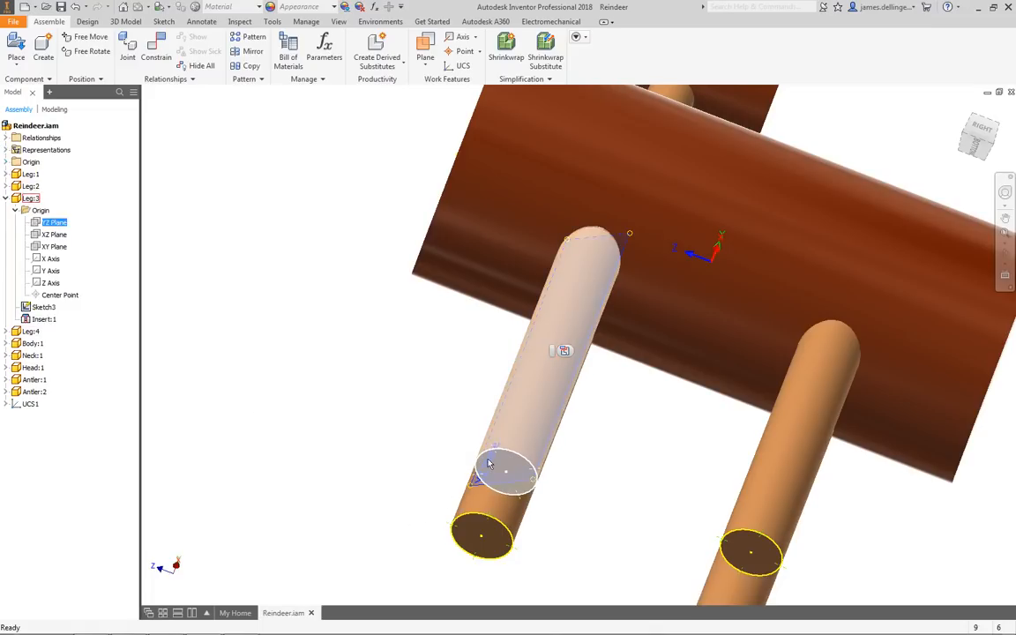
{"action": "left_click", "coordinate": [492, 477]}
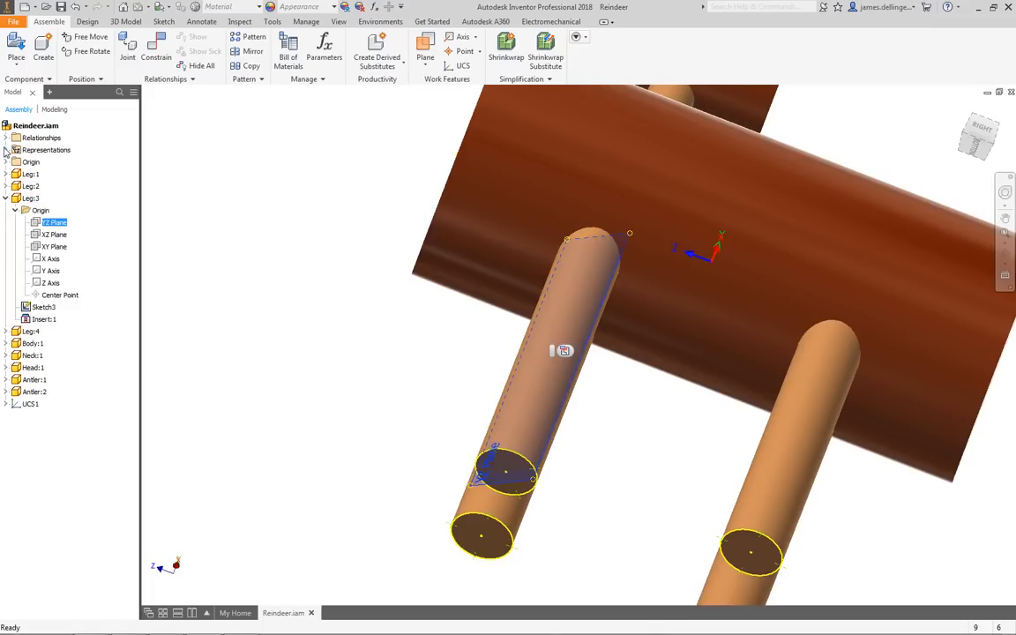
{"action": "left_click", "coordinate": [7, 162]}
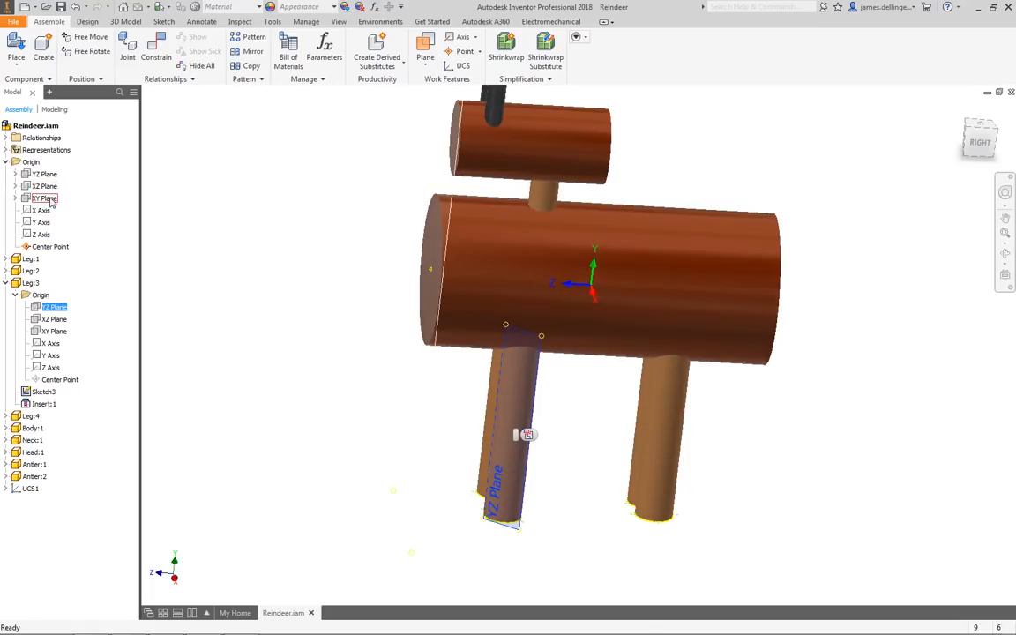
- Apply a 0.00 deg Angle constraint between Leg:2's YZ plane and the assembly YZ plane
{"action": "left_click", "coordinate": [46, 198]}
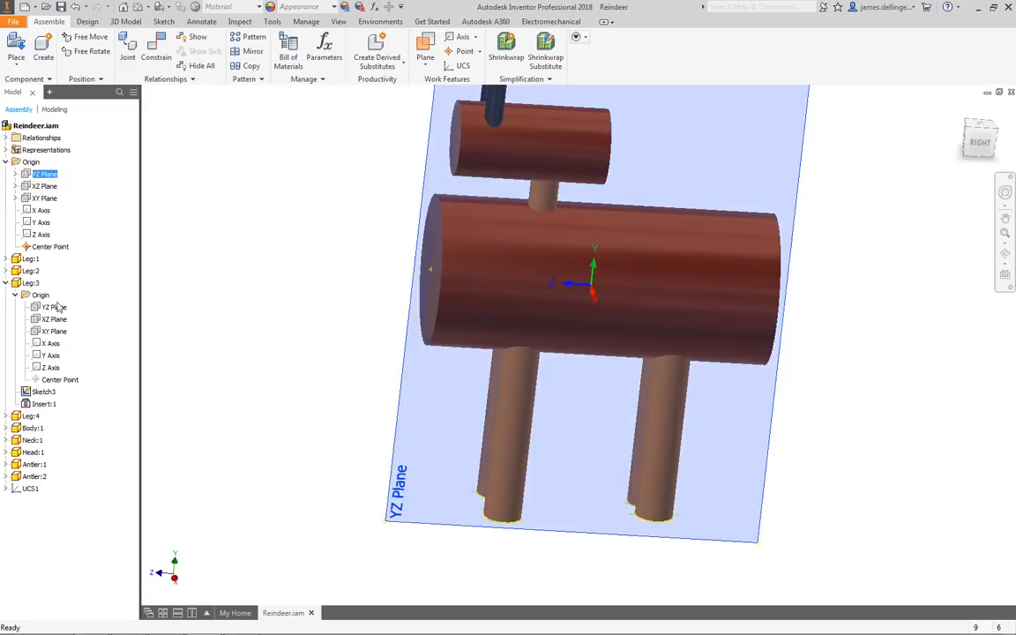
{"action": "left_click", "coordinate": [53, 331]}
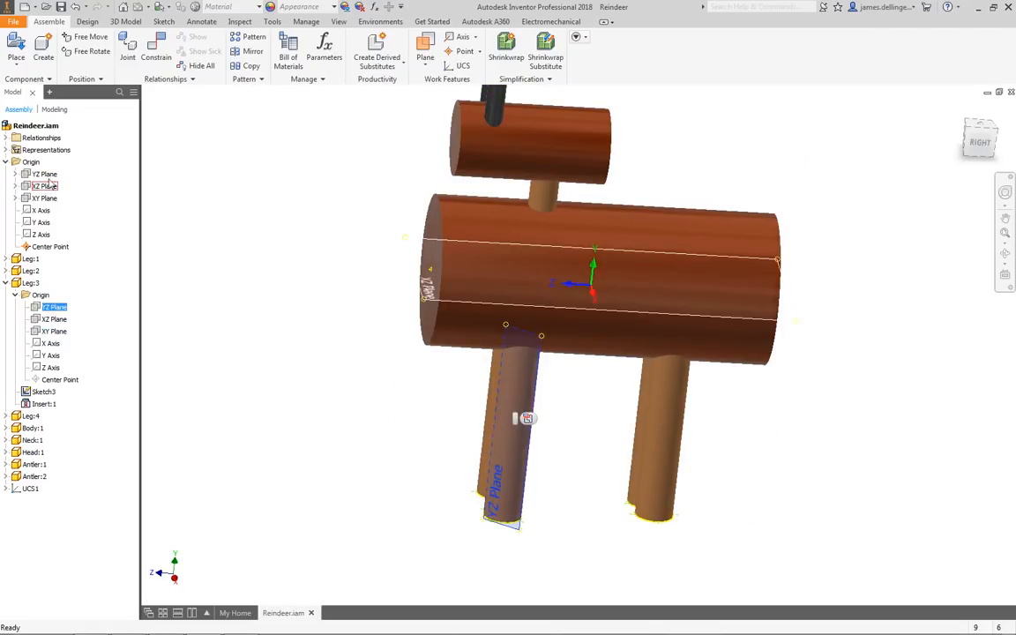
{"action": "left_click", "coordinate": [137, 51]}
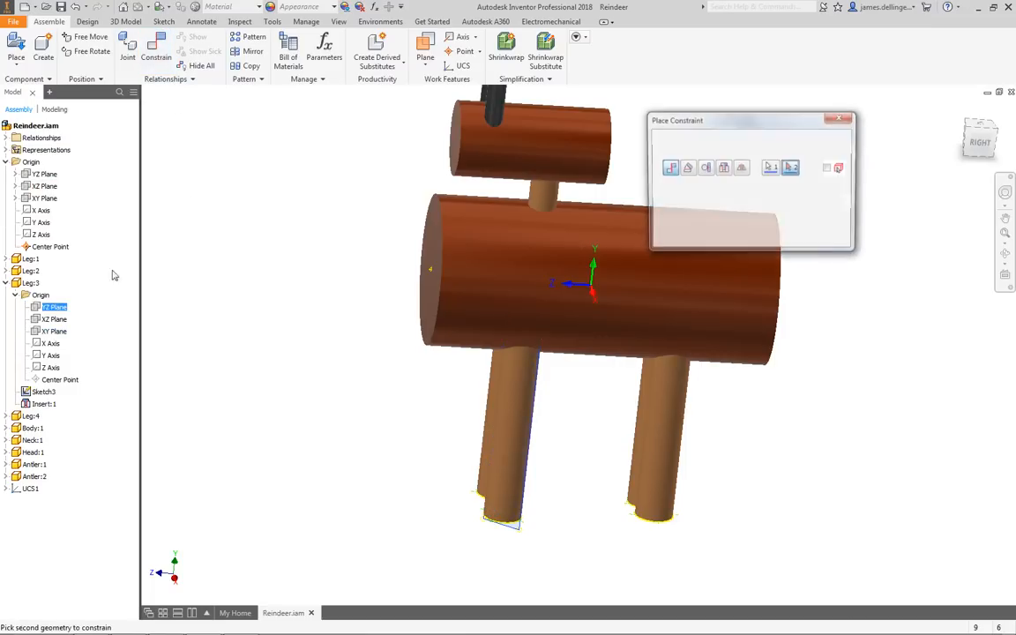
{"action": "left_click", "coordinate": [49, 175]}
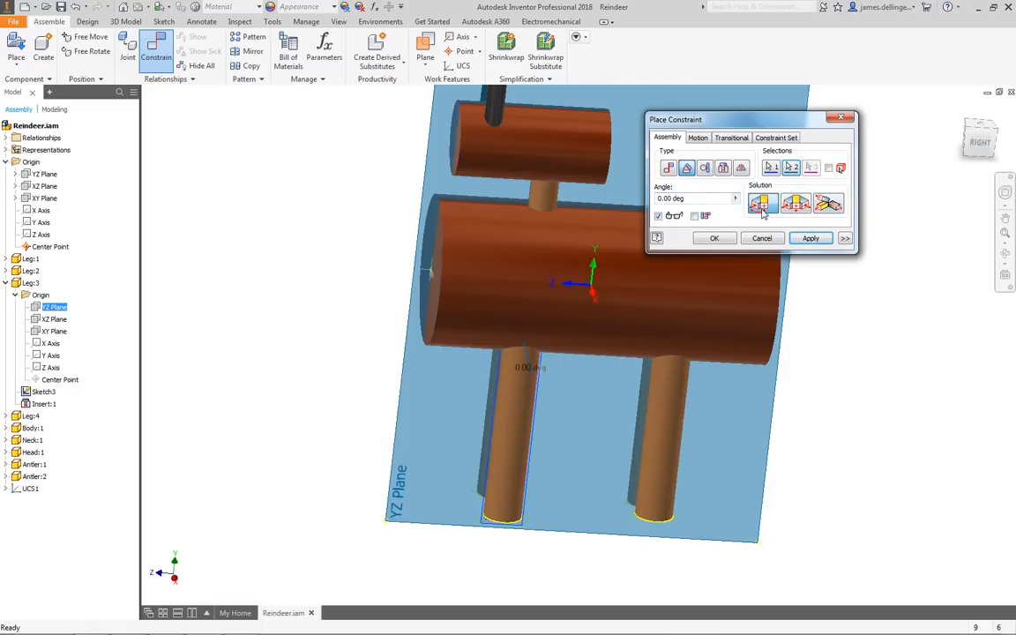
{"action": "left_click", "coordinate": [812, 238]}
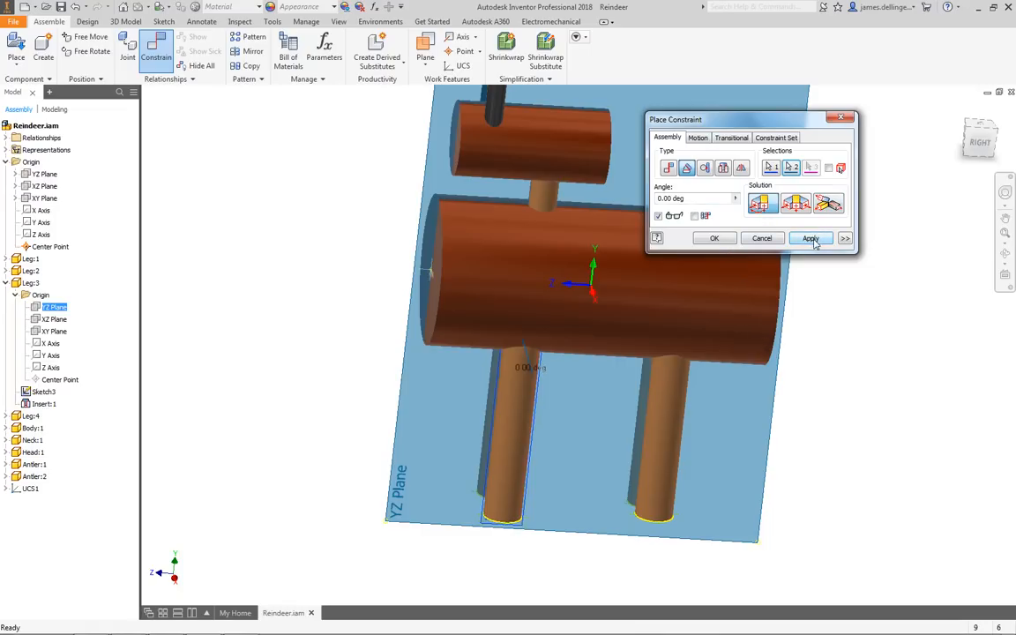
{"action": "left_click", "coordinate": [811, 238]}
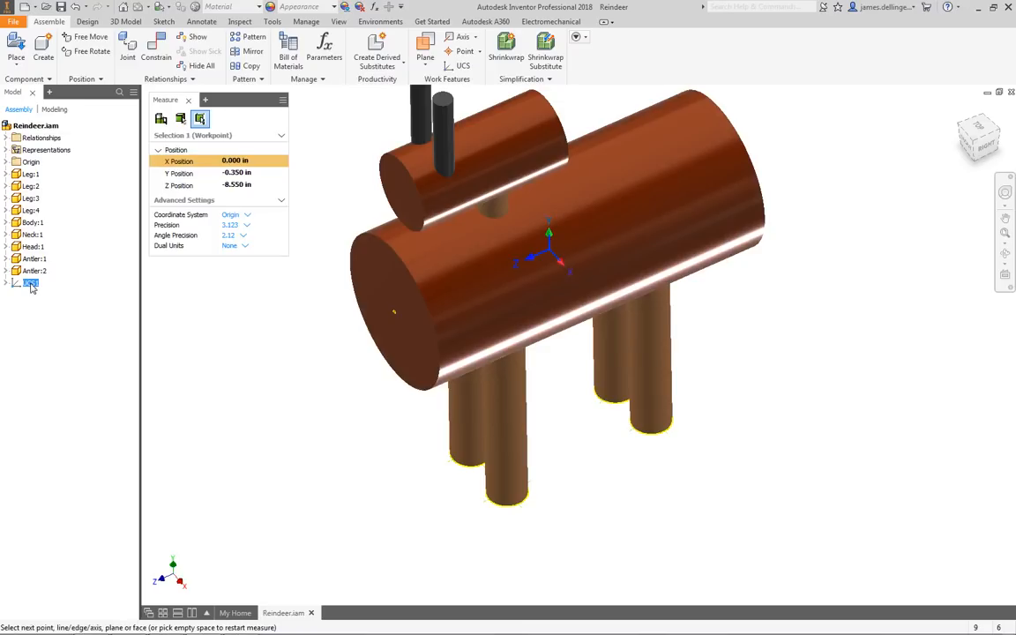
- Measure 13.393 from the UCS origin to a leg's foot, view it from the front, and finish measuring
{"action": "left_click", "coordinate": [515, 503]}
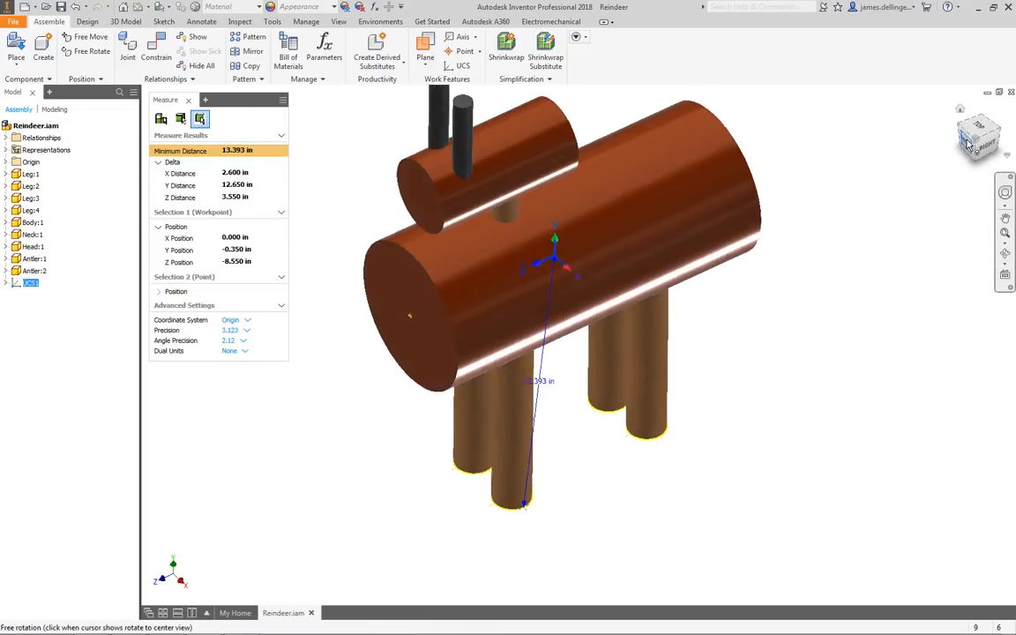
{"action": "left_click", "coordinate": [977, 141]}
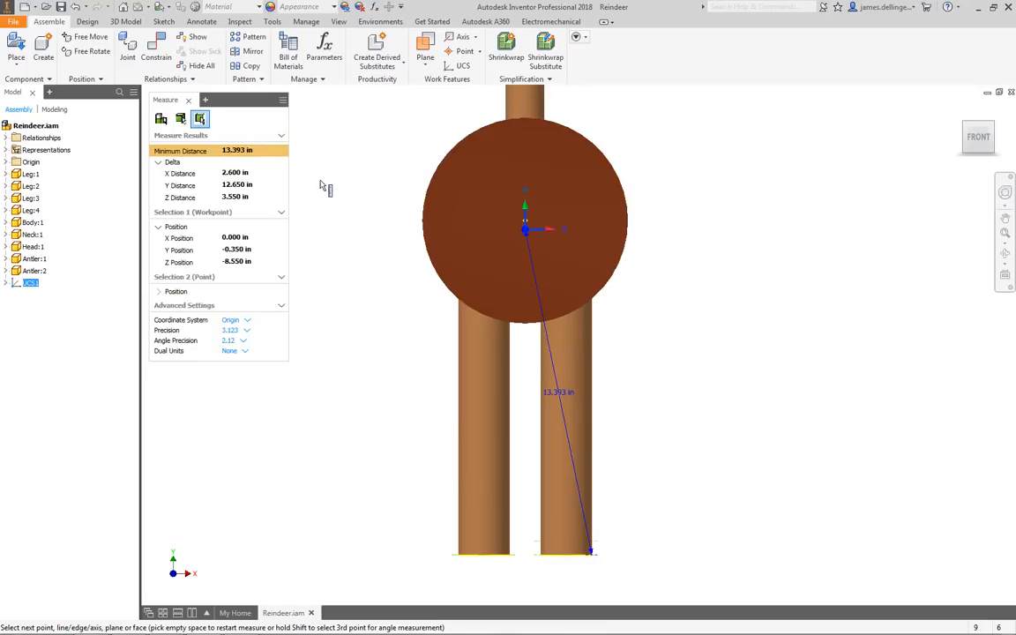
{"action": "left_click", "coordinate": [187, 98]}
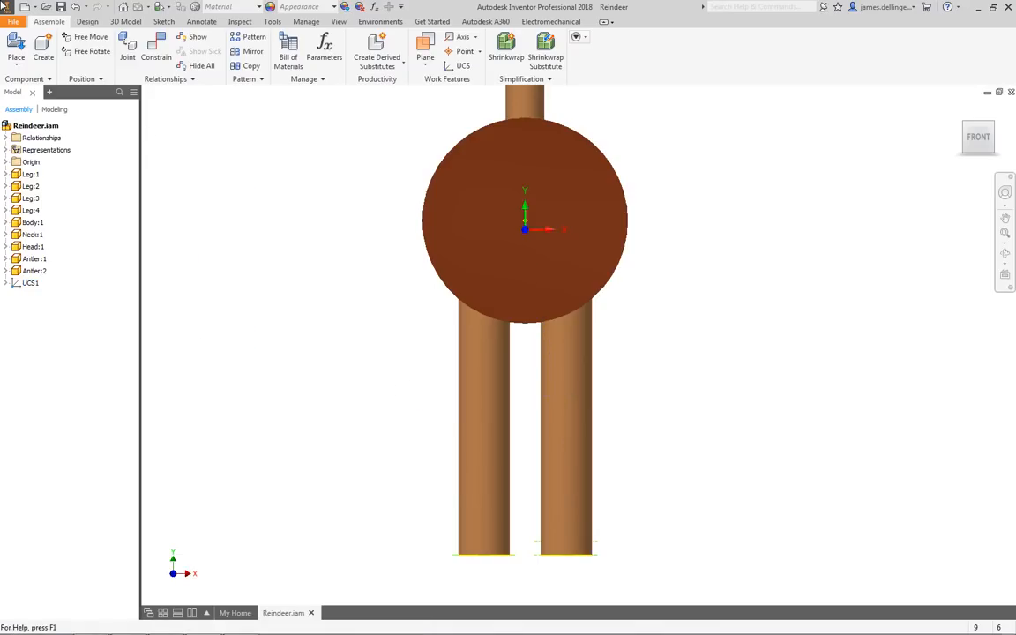
- Show the Reindeer assembly's iProperties Physical values with its 30.472 lbmass mass
{"action": "right_click", "coordinate": [33, 124]}
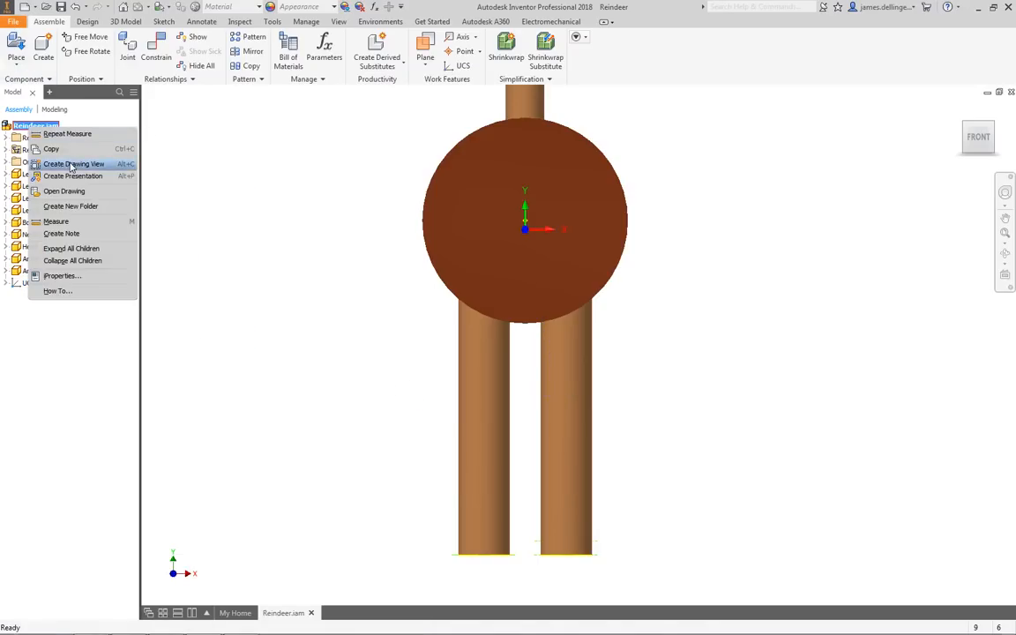
{"action": "left_click", "coordinate": [62, 276]}
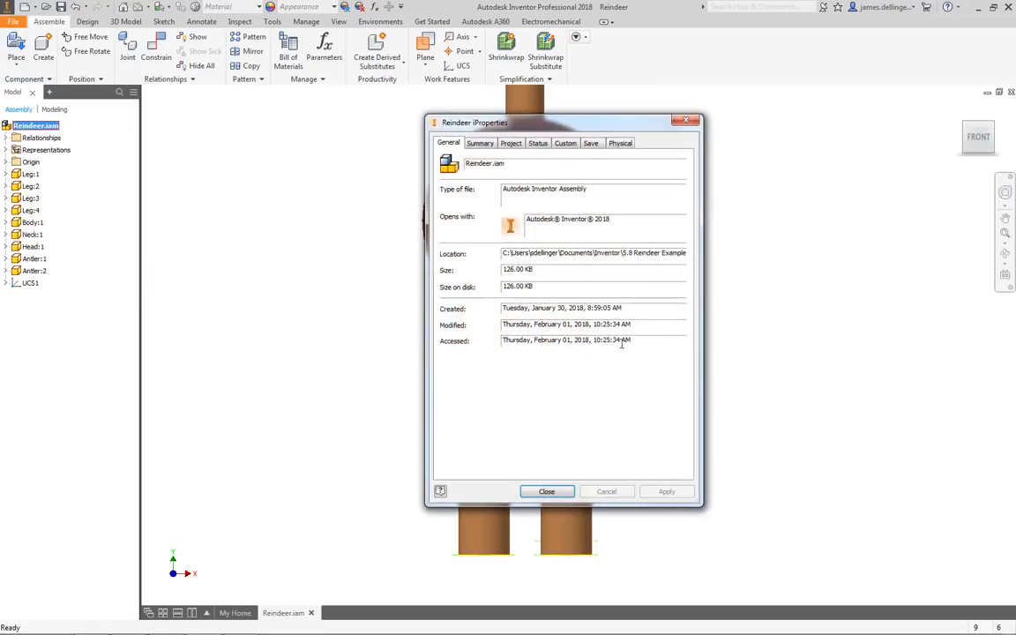
{"action": "left_click", "coordinate": [621, 141]}
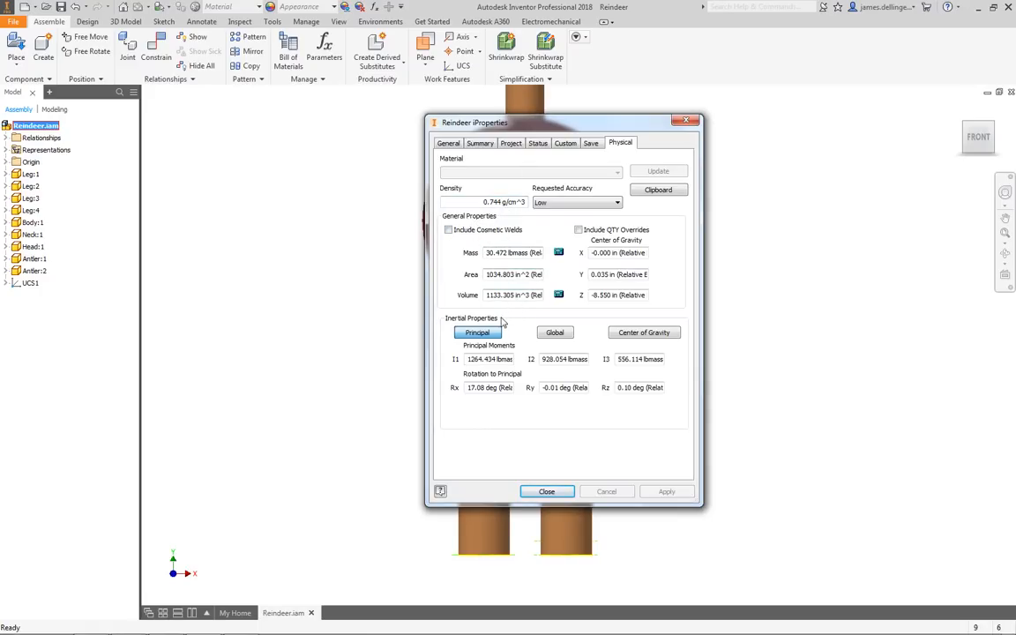
{"action": "mouse_move", "coordinate": [493, 264]}
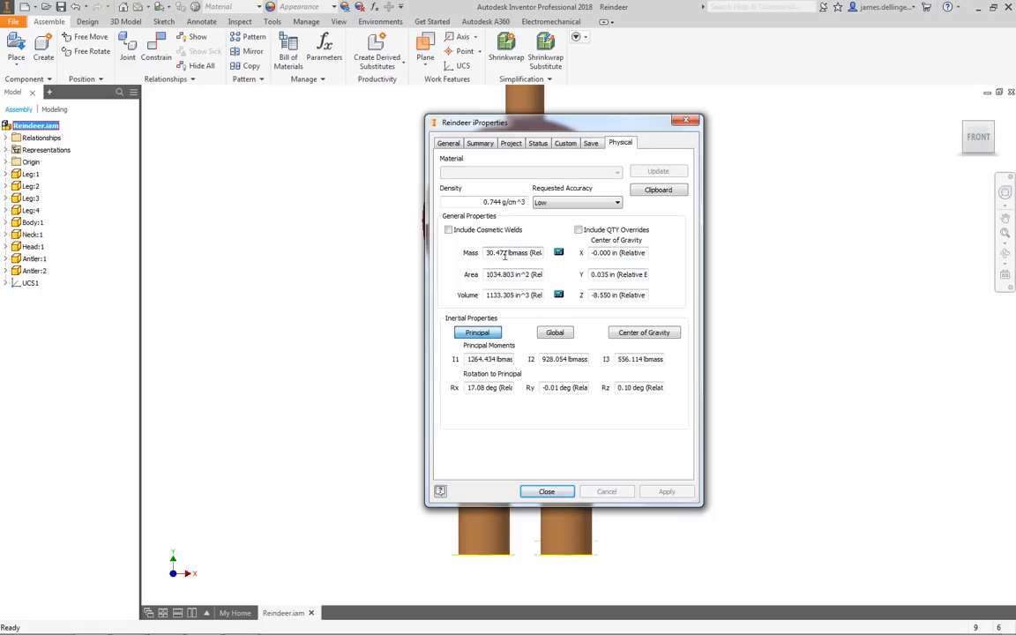
{"action": "mouse_move", "coordinate": [474, 263]}
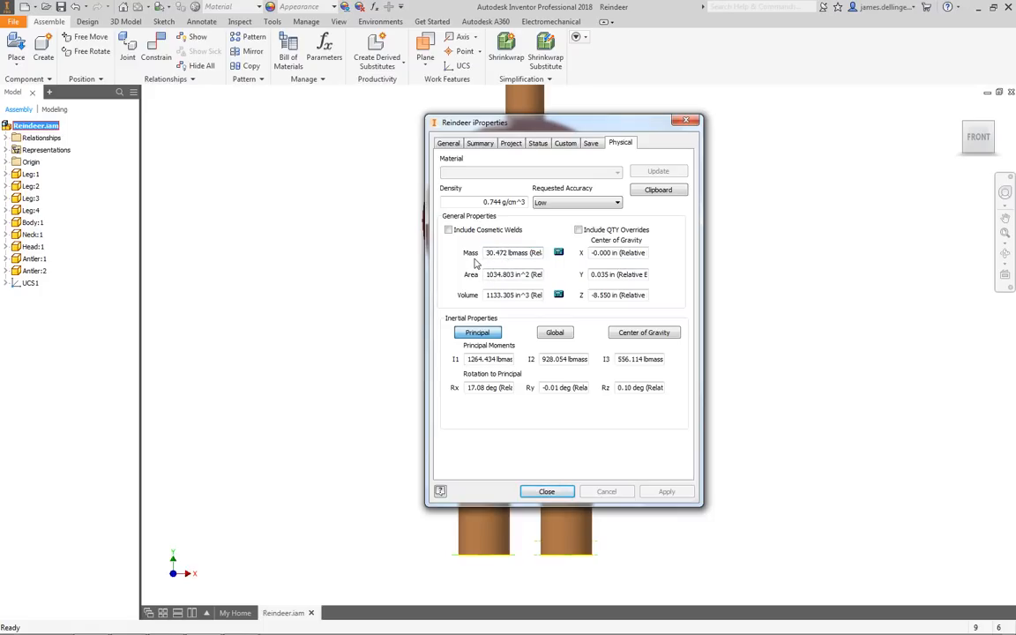
{"action": "mouse_move", "coordinate": [713, 293]}
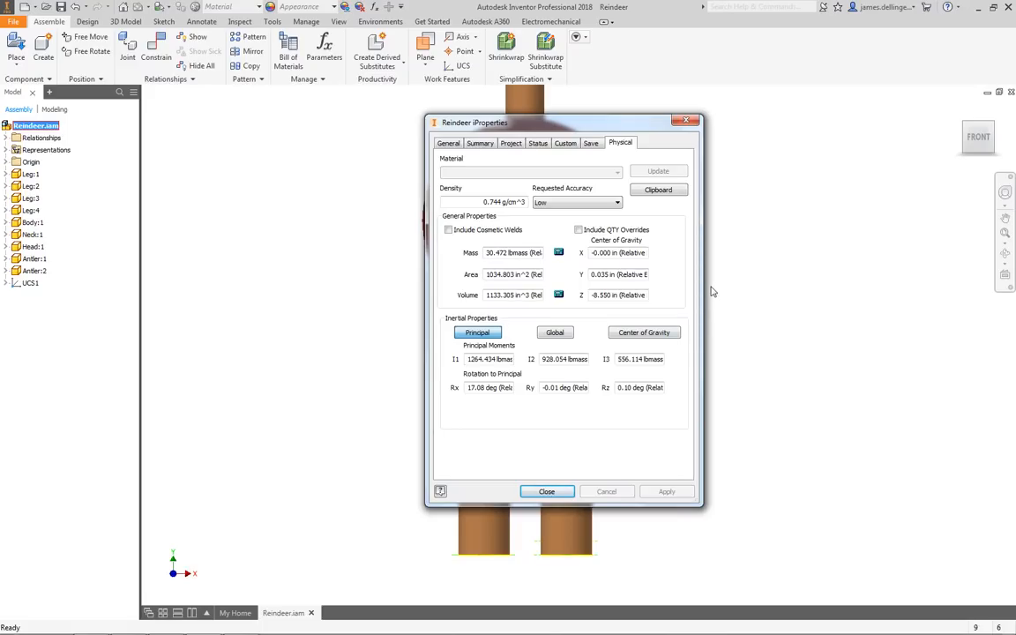
{"action": "mouse_move", "coordinate": [568, 386]}
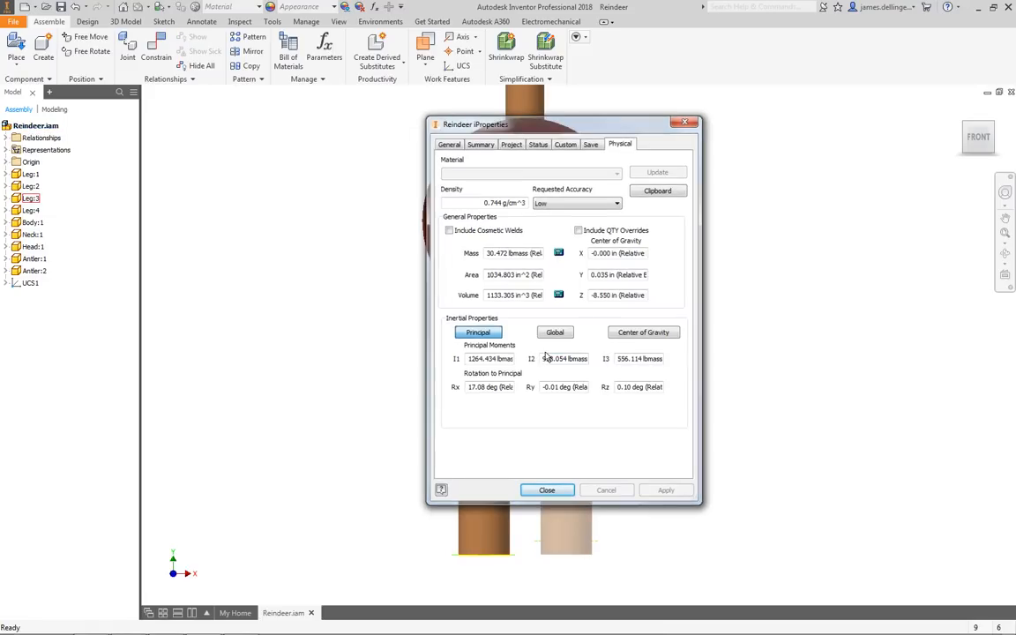
- Close the properties, orbit to show all four legs, and dismiss the Measure panel
{"action": "left_click", "coordinate": [547, 490]}
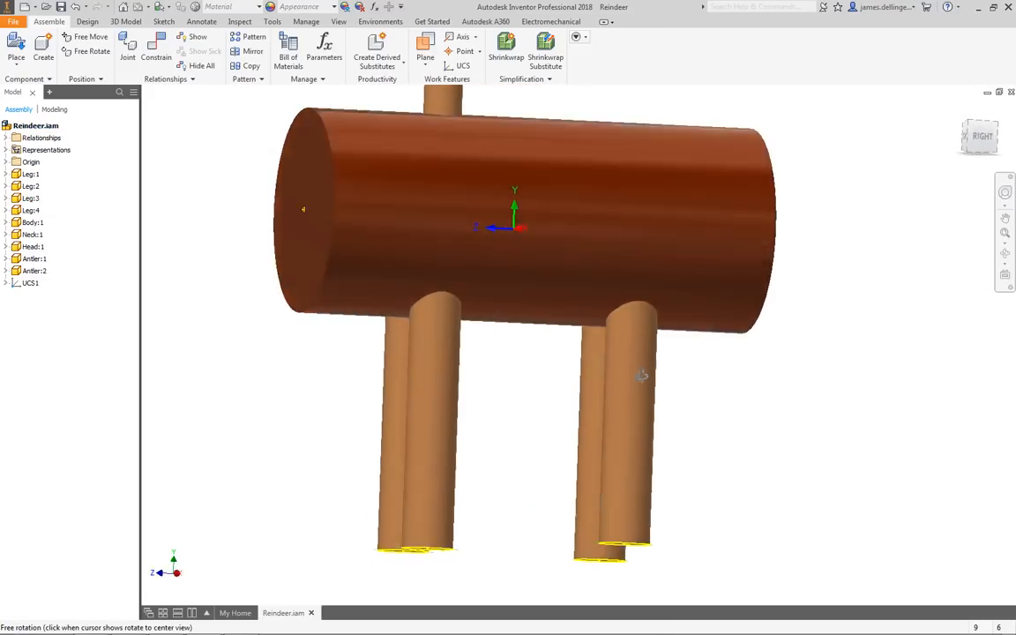
{"action": "left_click_drag", "start_coordinate": [642, 374], "coordinate": [526, 392]}
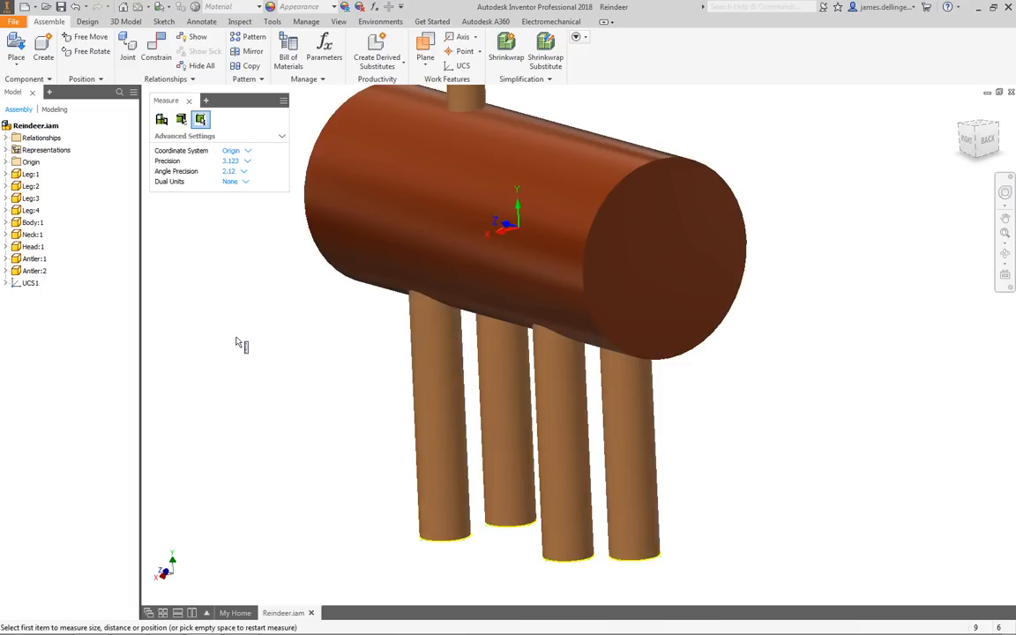
{"action": "left_click", "coordinate": [188, 99]}
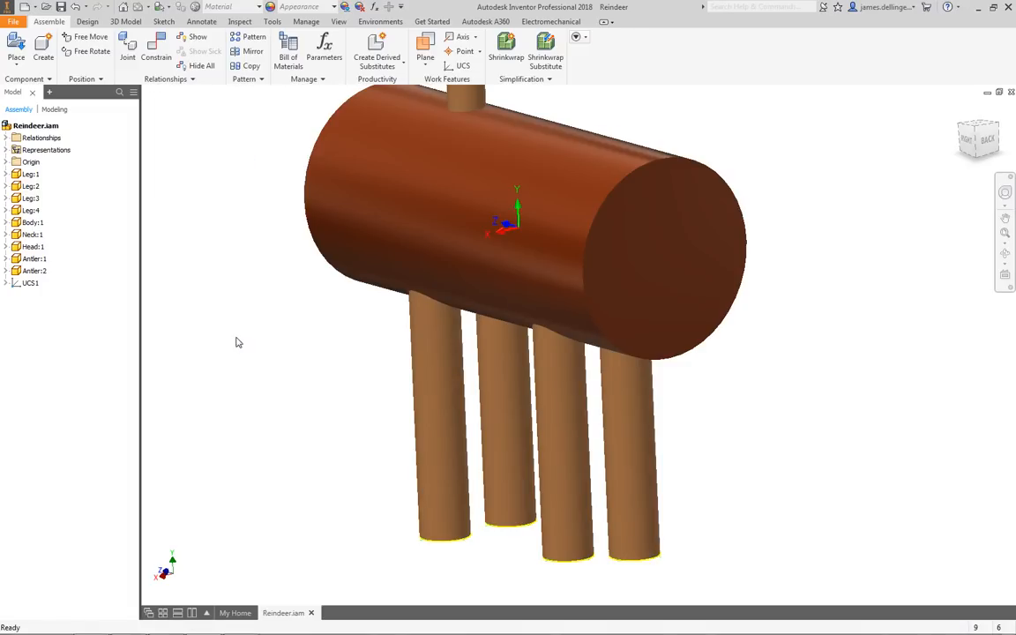